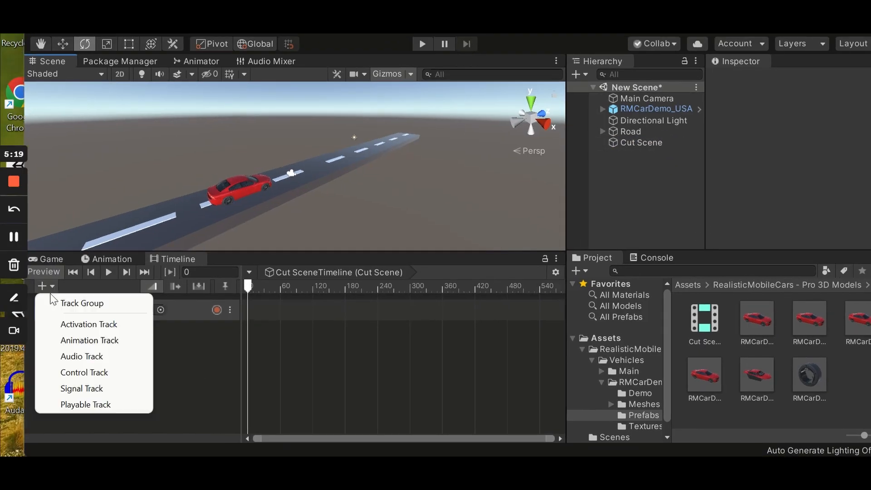
# Open a new scene containing only Main Camera, Directional Light and a Terrain
pyautogui.click(89, 340)
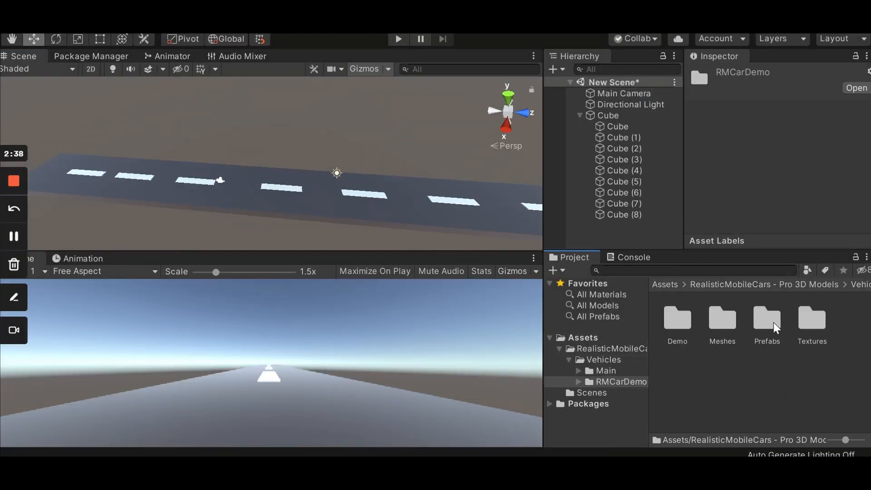
pyautogui.doubleClick(766, 317)
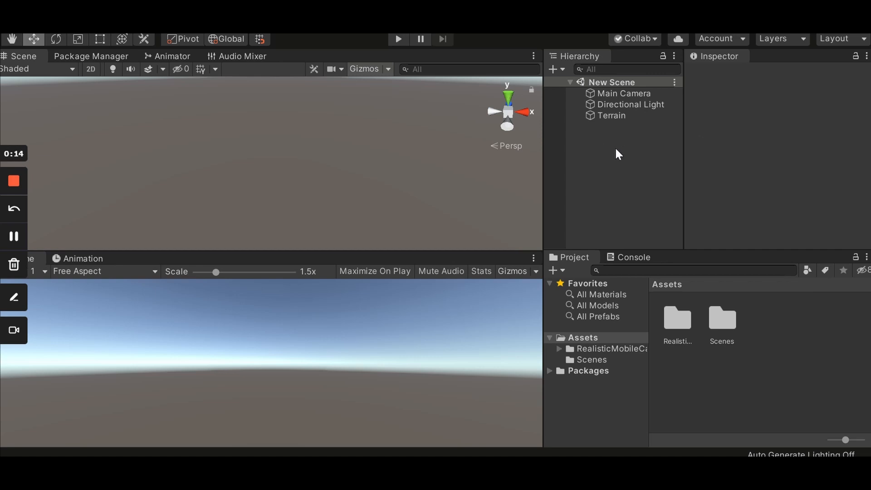
pyautogui.moveTo(618, 135)
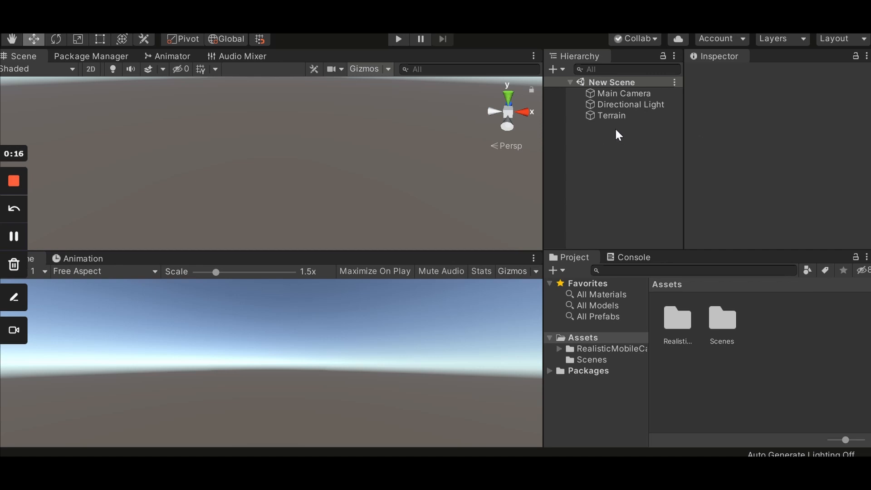
# Delete the Terrain and add a reset Cube scaled to X 5 and Z 60
pyautogui.rightClick(618, 131)
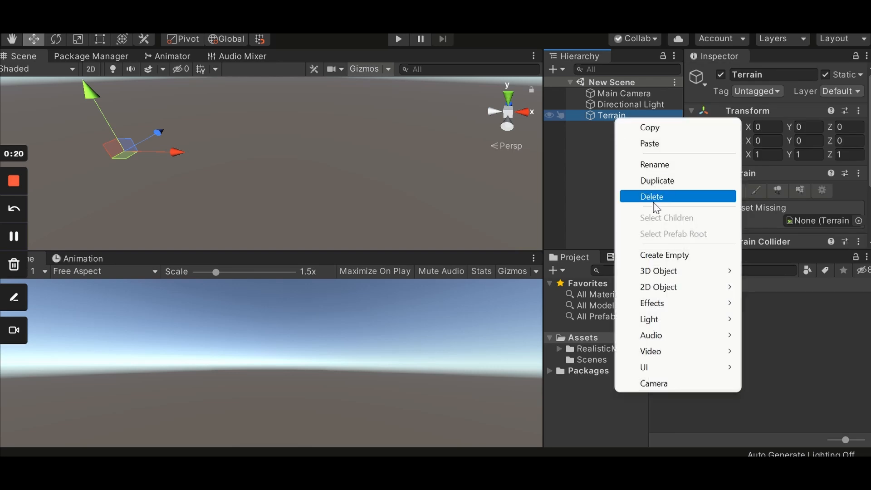
pyautogui.click(652, 196)
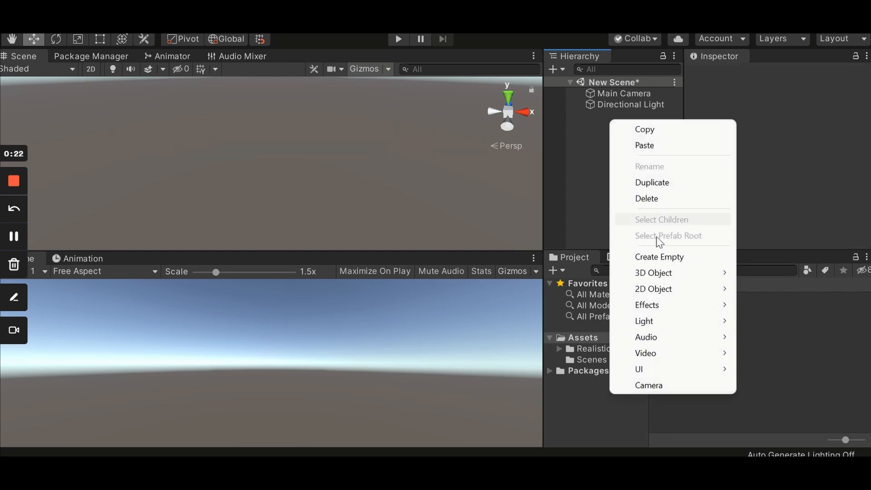
pyautogui.moveTo(653, 273)
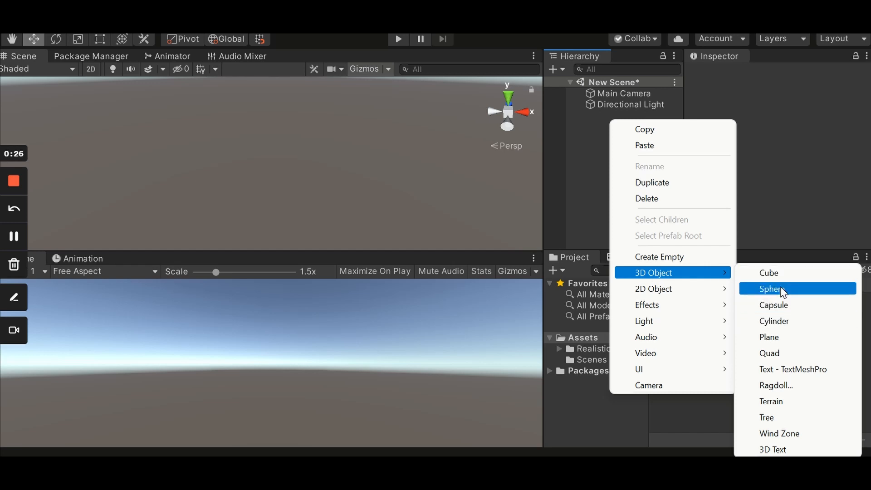
pyautogui.click(769, 273)
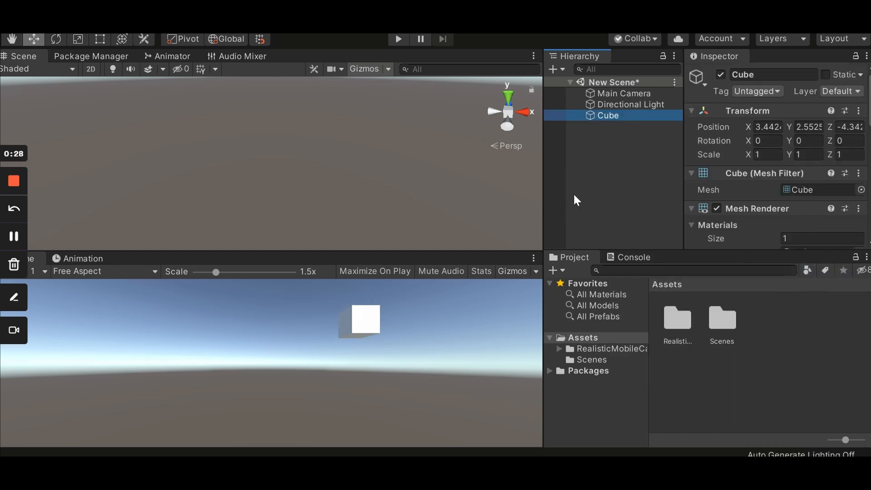
pyautogui.click(859, 110)
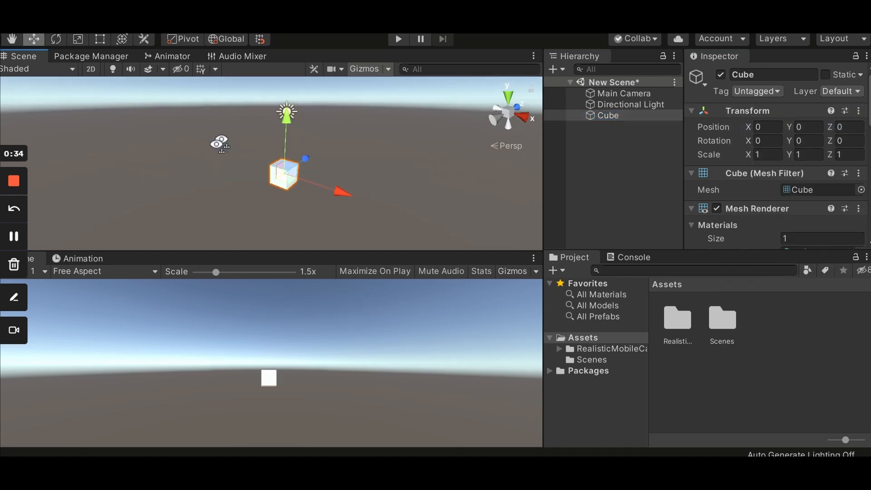
pyautogui.write('5')
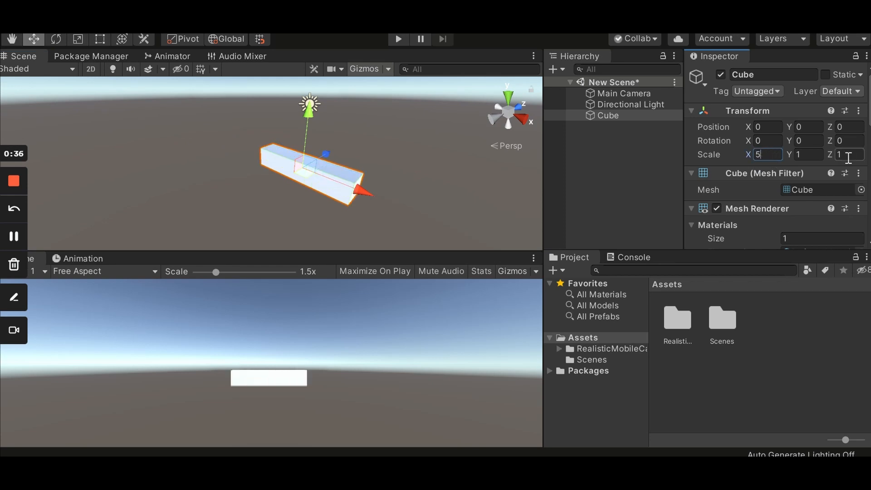
pyautogui.click(848, 154)
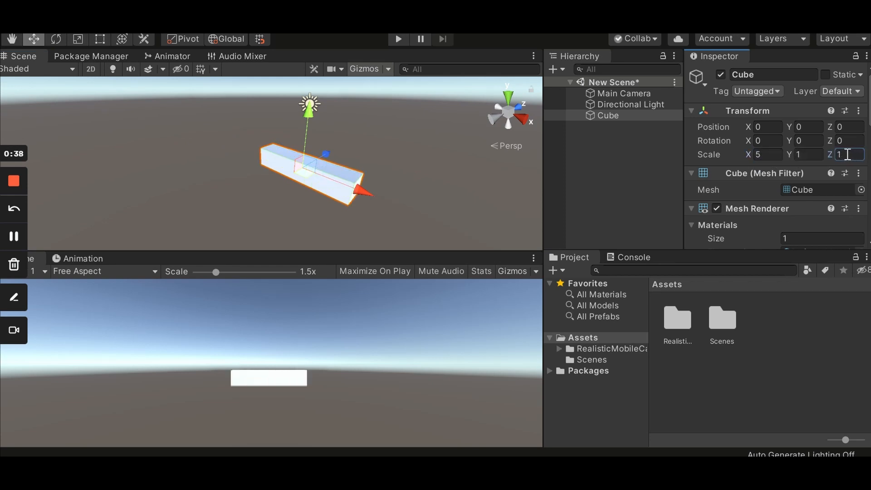
pyautogui.write('60')
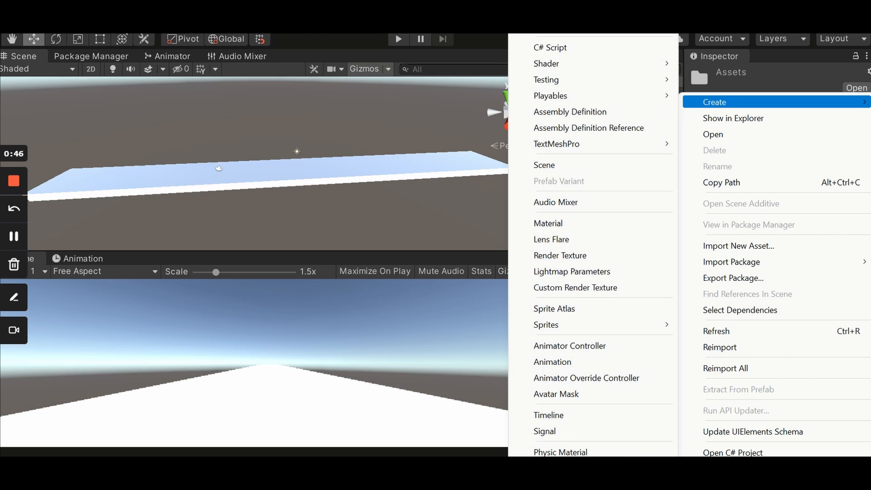
pyautogui.moveTo(548, 223)
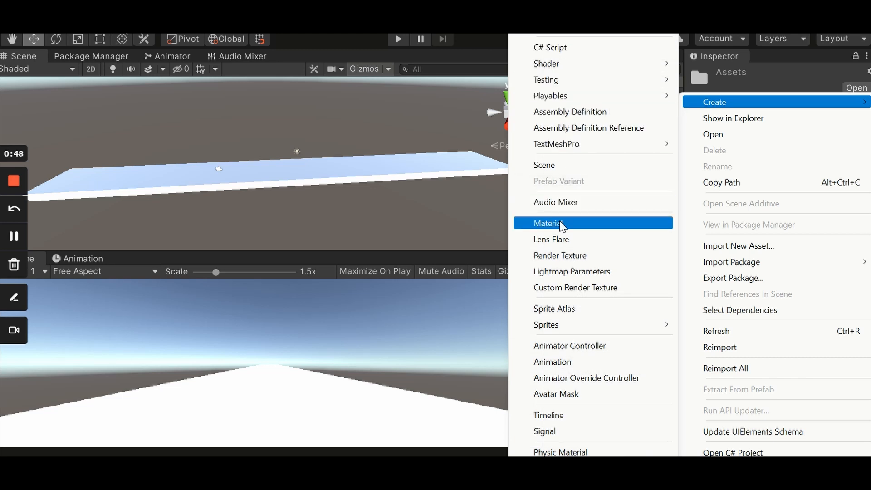
# Create a Road material with grey Albedo, slight Metallic and Smoothness about 0.62
pyautogui.click(551, 223)
pyautogui.write('Road')
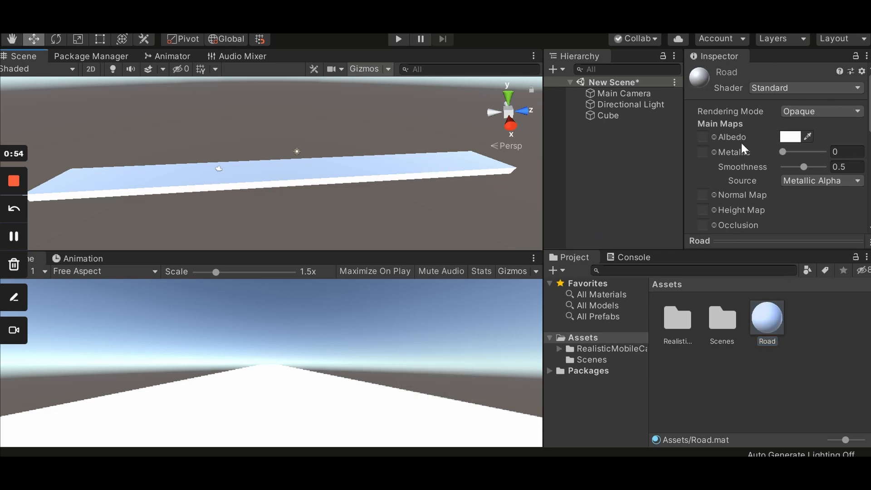
pyautogui.click(790, 137)
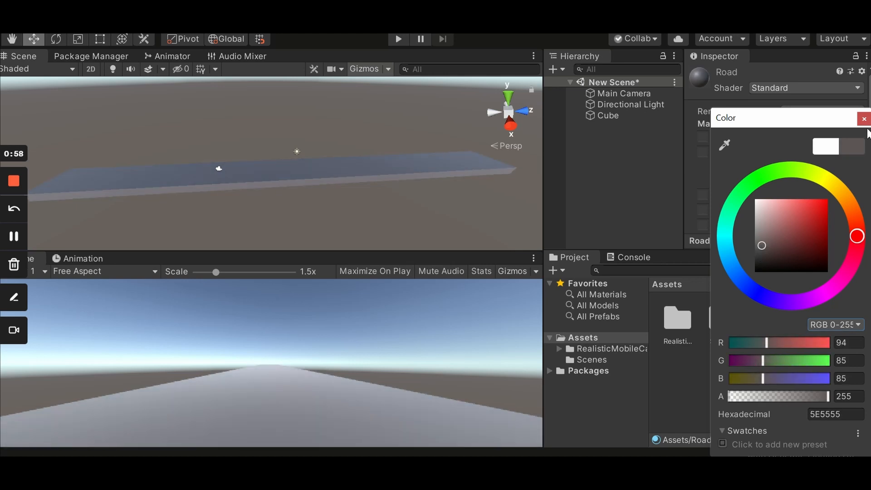
pyautogui.click(864, 119)
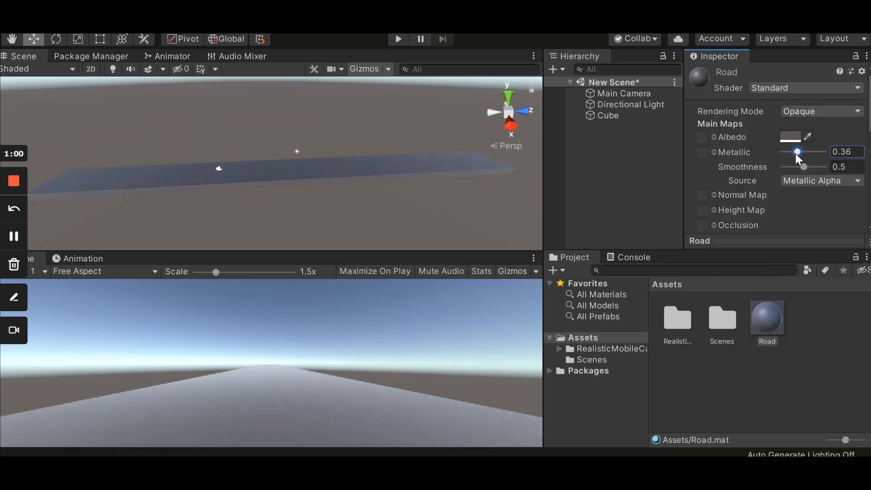
pyautogui.moveTo(801, 167); pyautogui.dragTo(809, 167)
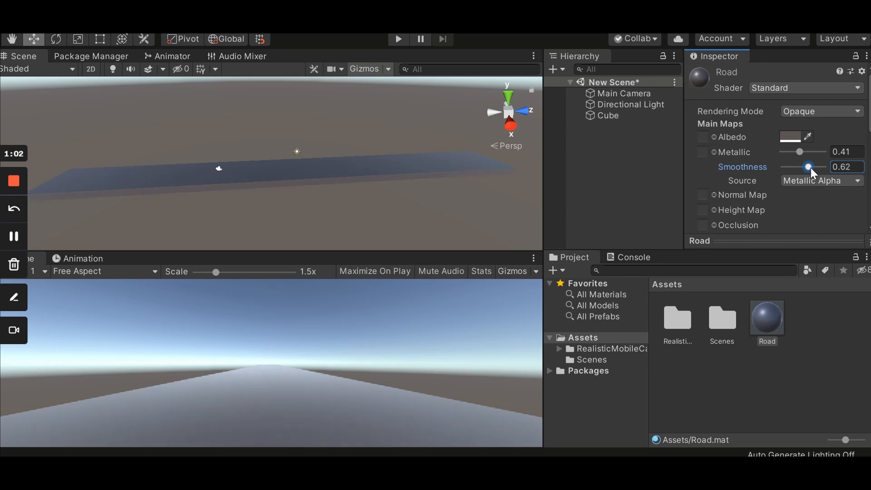
pyautogui.click(609, 116)
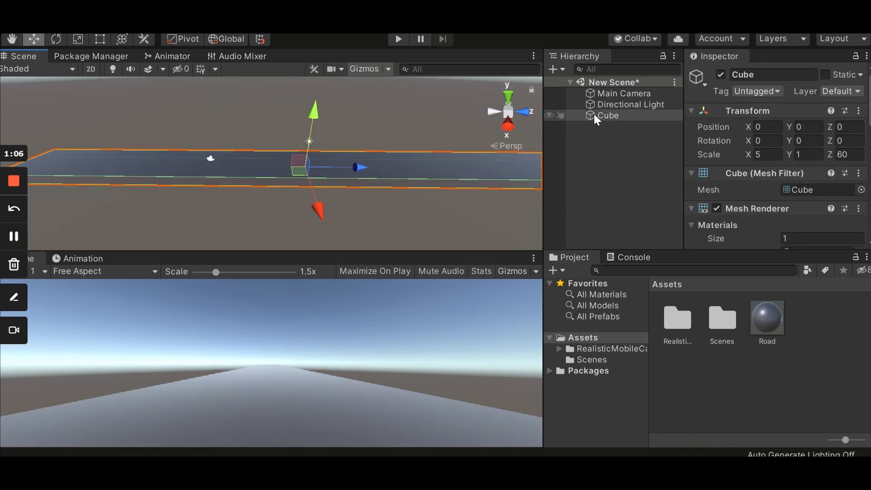
# Add a child cube to the road, raising, flattening and shrinking it into a thin dash
pyautogui.rightClick(608, 116)
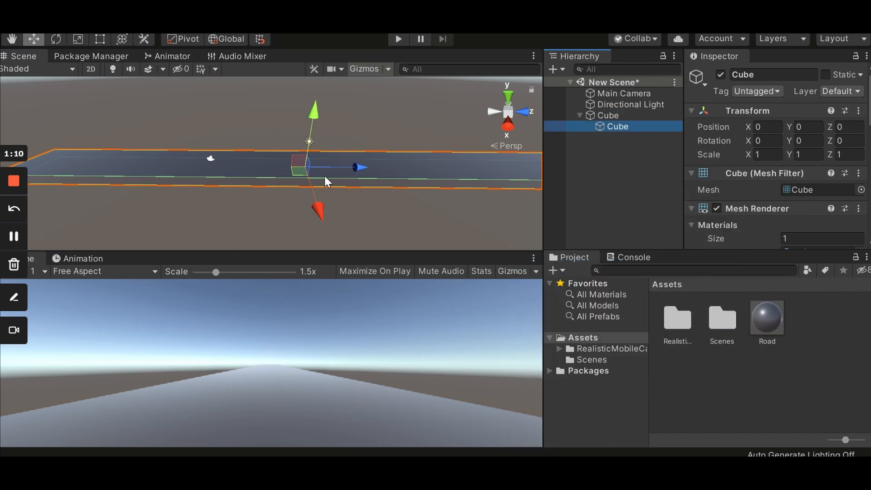
pyautogui.moveTo(316, 106); pyautogui.dragTo(302, 111)
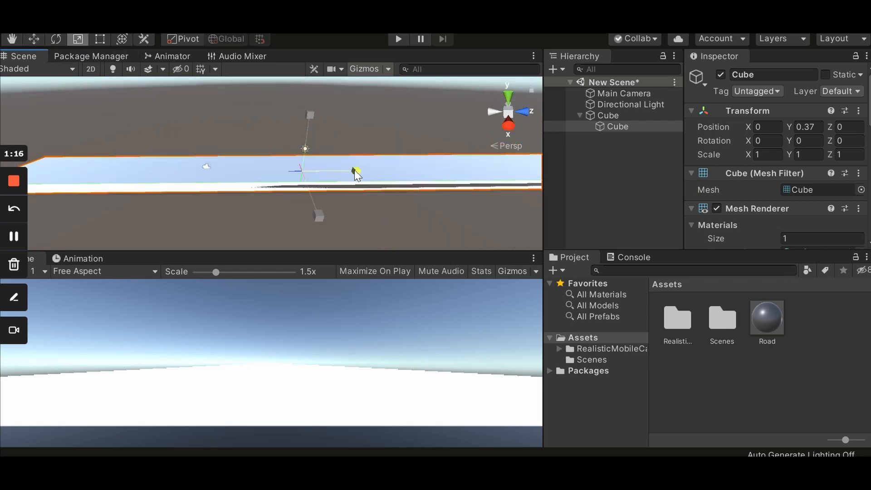
pyautogui.moveTo(355, 173); pyautogui.dragTo(303, 170)
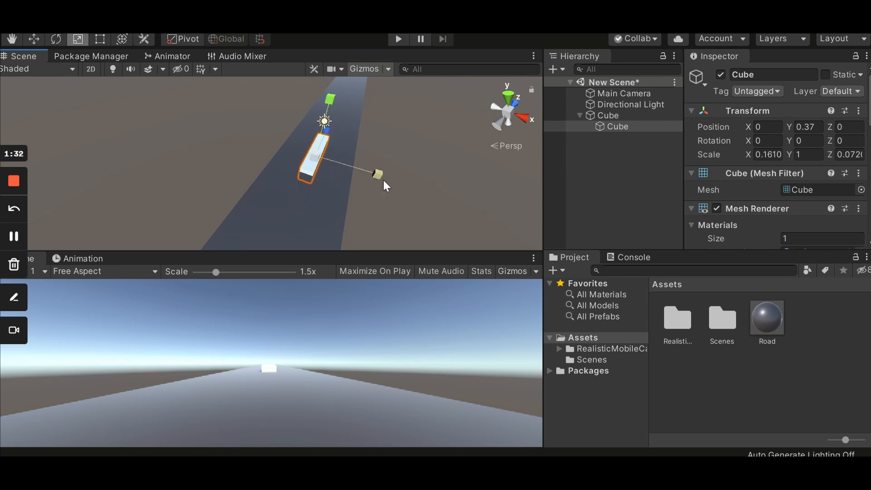
pyautogui.moveTo(378, 174); pyautogui.dragTo(327, 116)
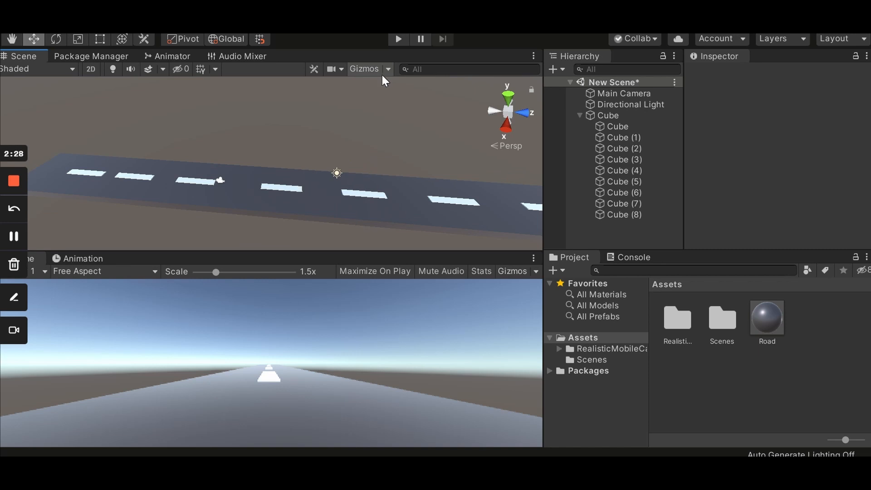
# Place the red RMCarDemo car prefab on the road and rename Cube to Road
pyautogui.doubleClick(678, 322)
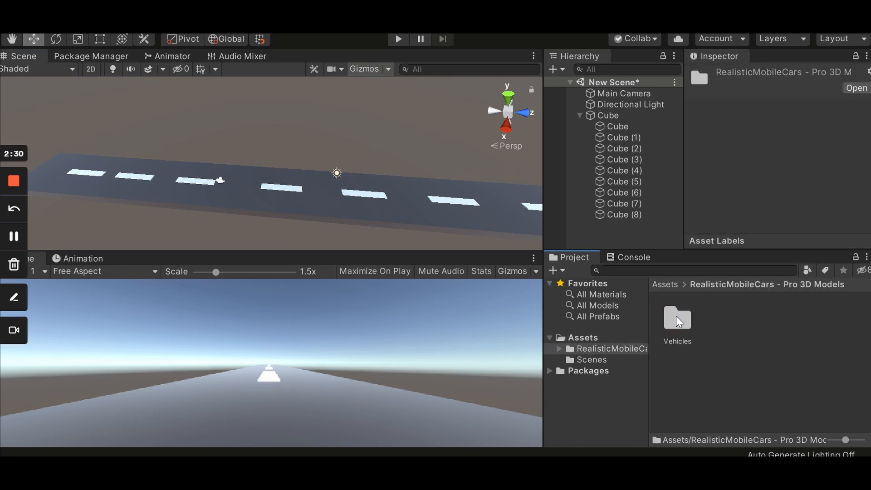
pyautogui.doubleClick(677, 320)
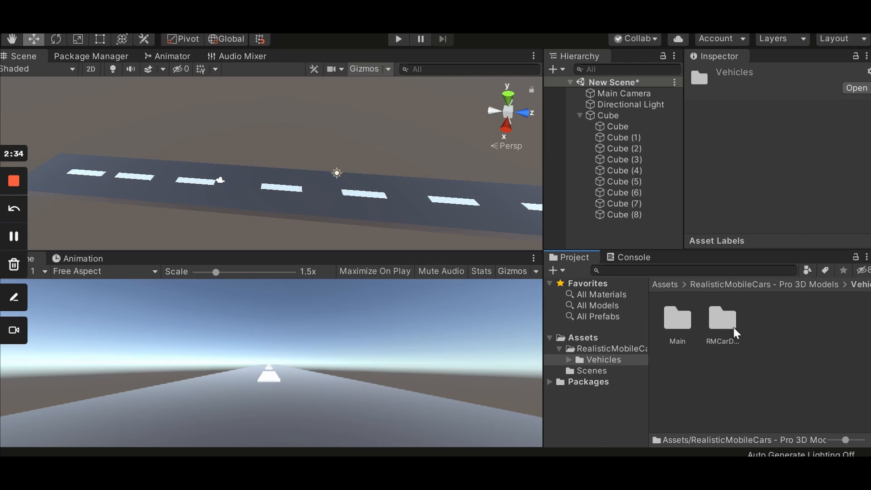
pyautogui.doubleClick(722, 319)
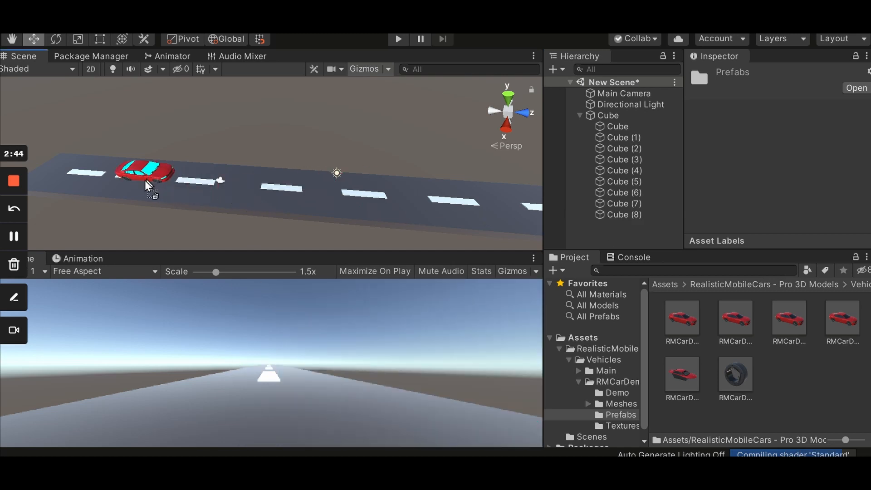
pyautogui.click(151, 175)
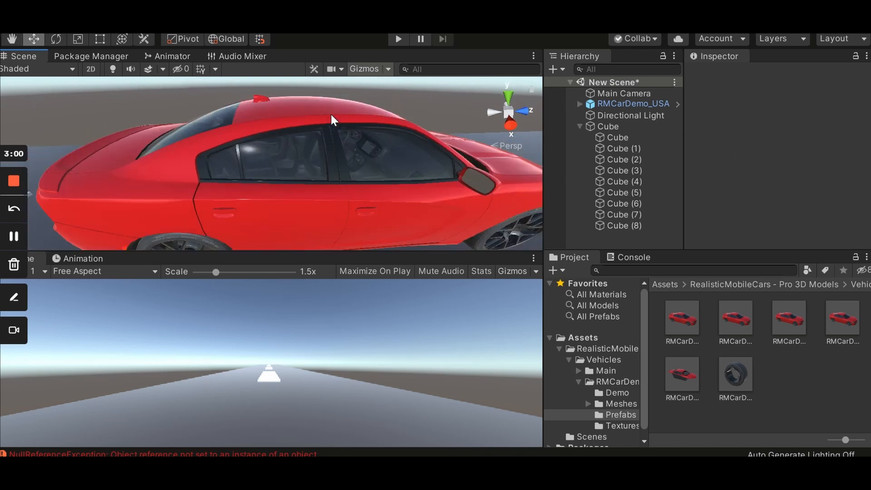
pyautogui.click(609, 126)
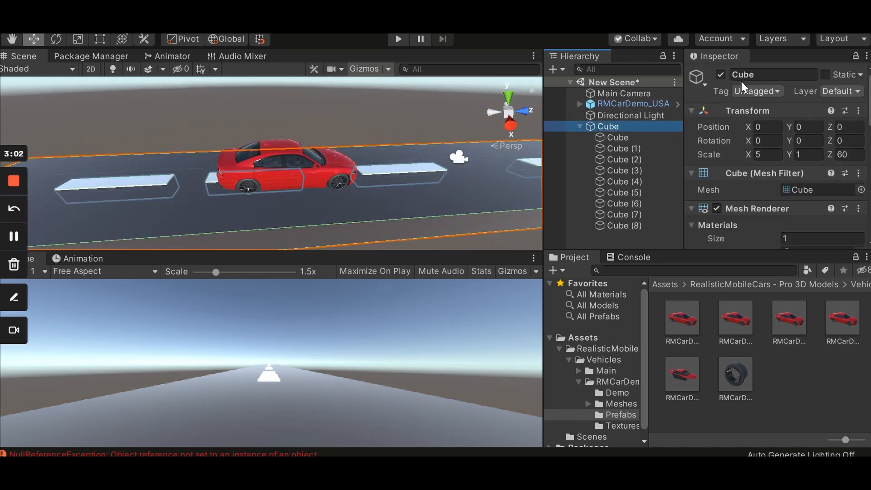
pyautogui.write('Road')
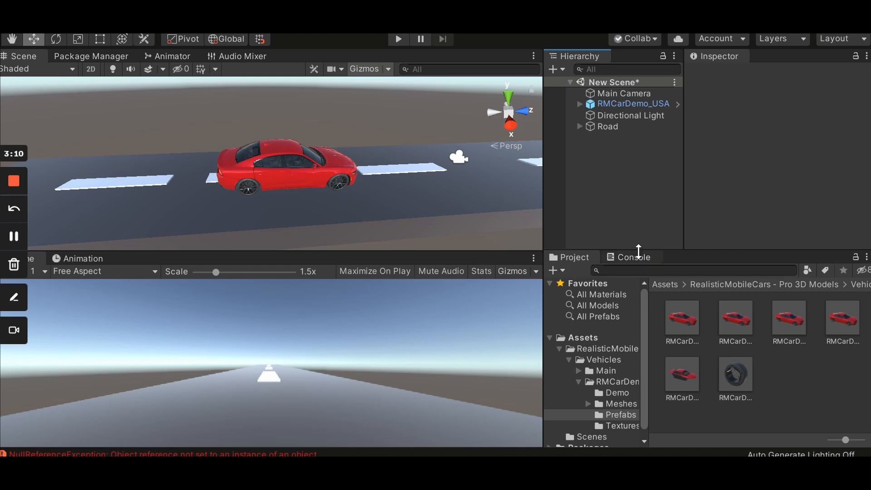
# Add an empty GameObject and name it Cut Scene
pyautogui.click(571, 257)
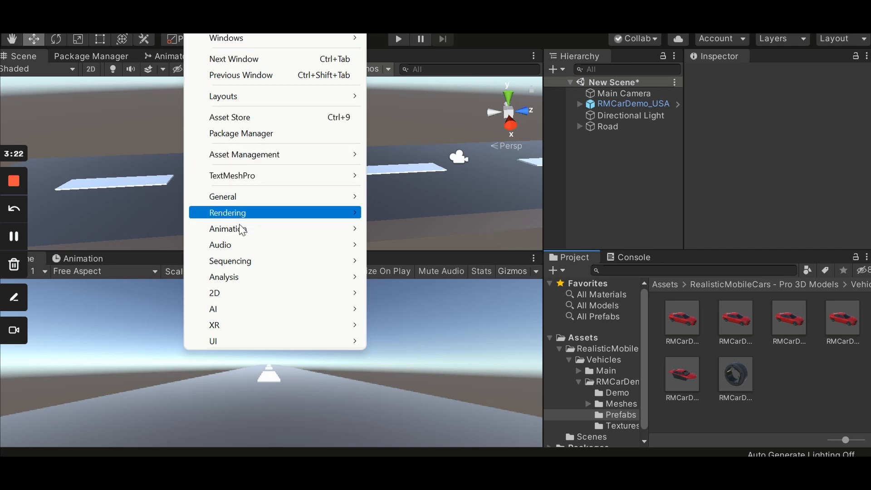
pyautogui.moveTo(250, 228)
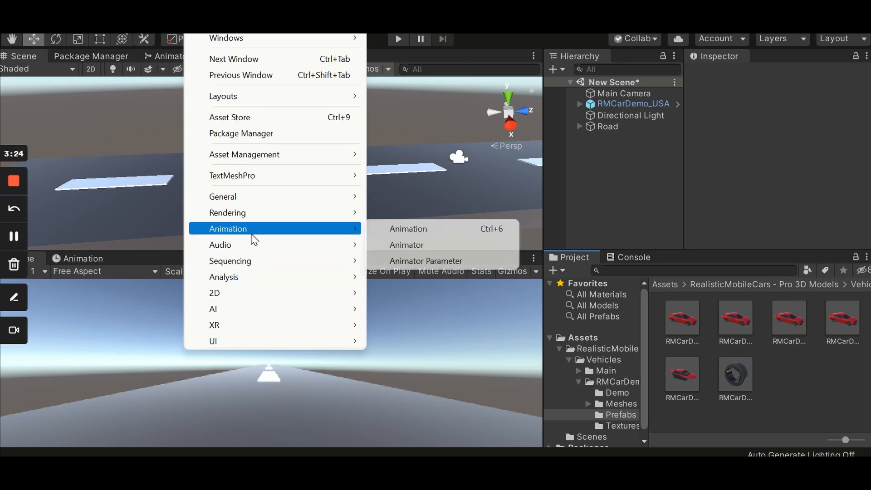
pyautogui.moveTo(246, 261)
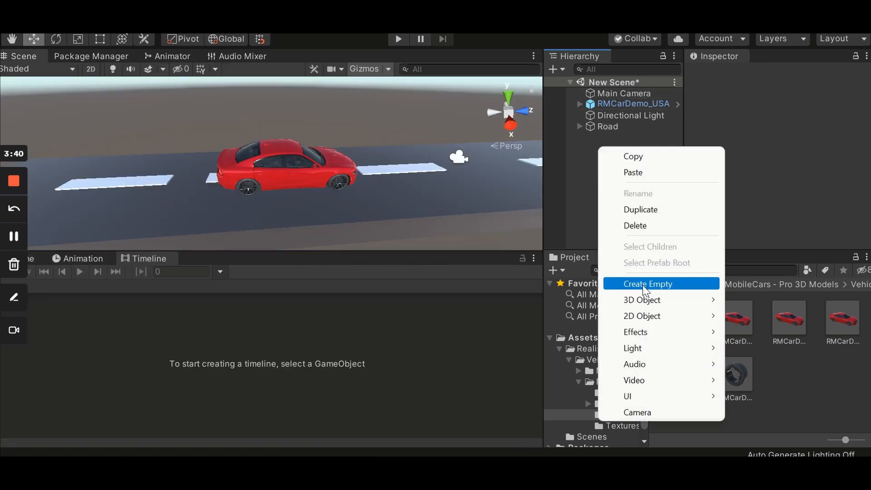
pyautogui.click(646, 283)
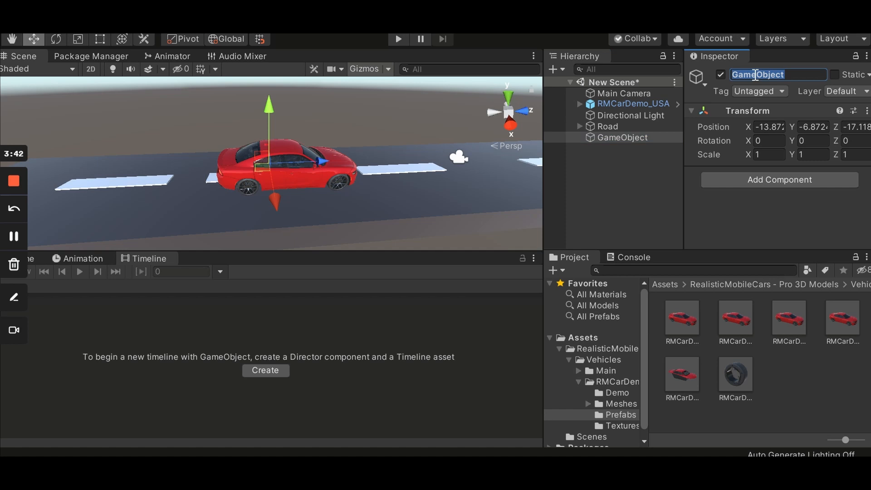
pyautogui.write('Cut S')
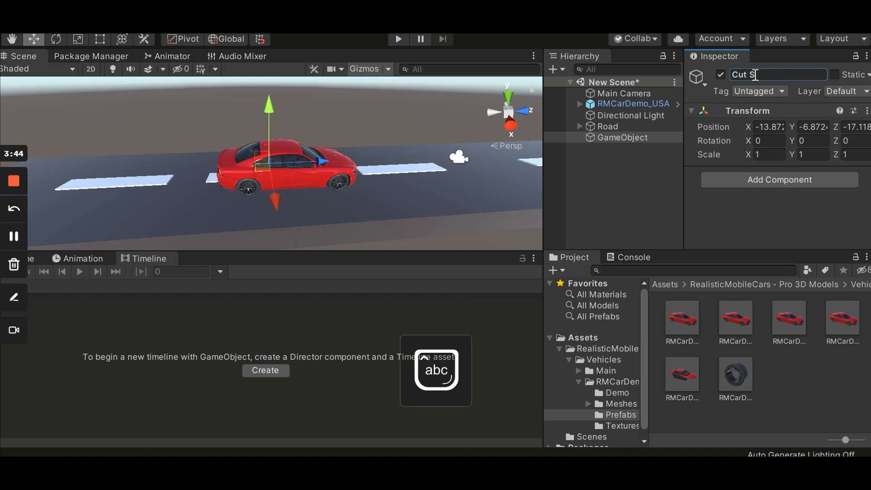
pyautogui.write('Cut Scene')
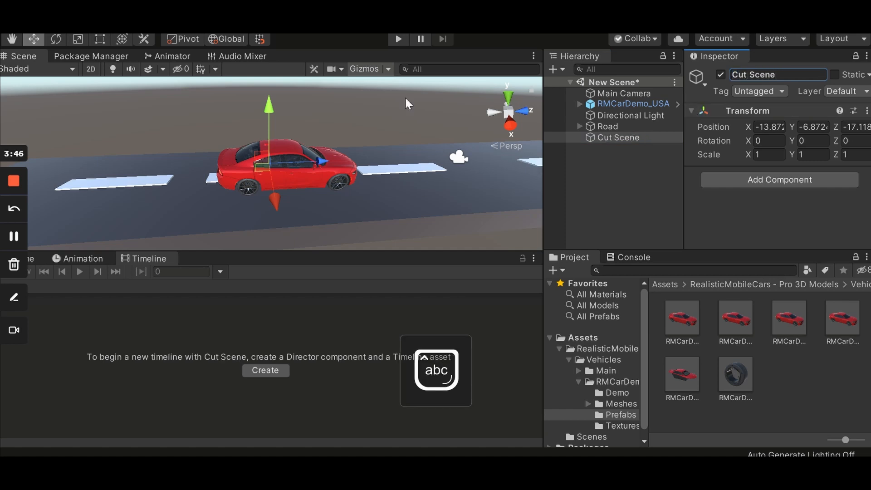
# Create and save the Cut SceneTimeline timeline asset for Cut Scene
pyautogui.click(265, 370)
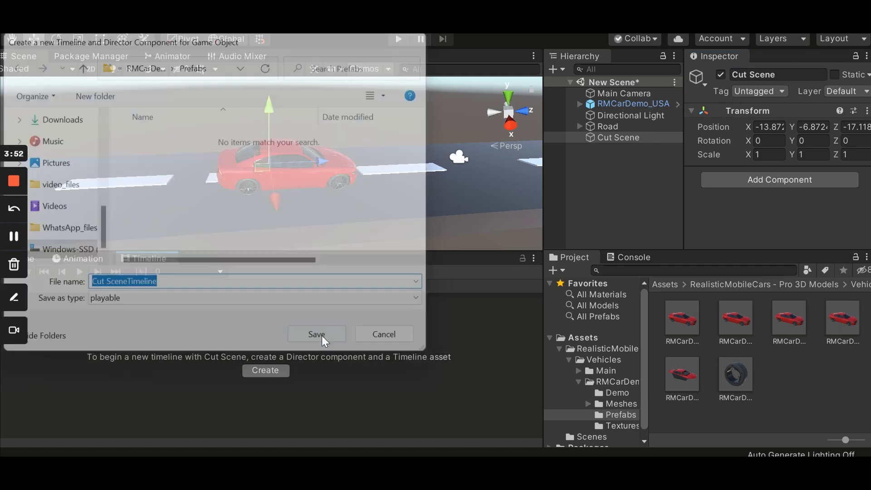
pyautogui.click(316, 334)
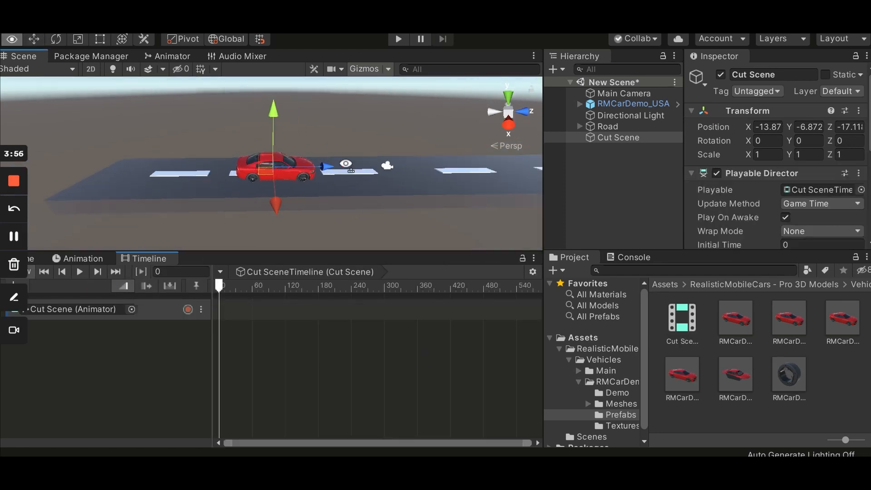
pyautogui.rightClick(618, 137)
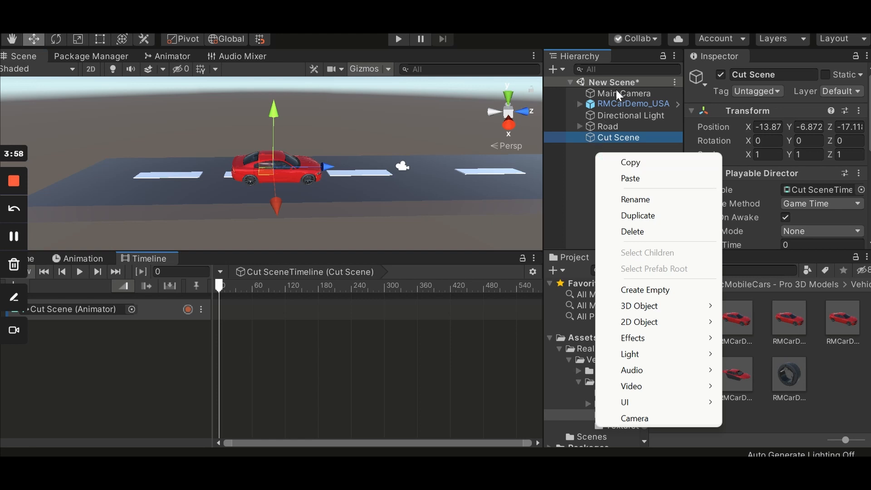
# Select the Main Camera and drag it toward the car in the Scene view
pyautogui.click(624, 92)
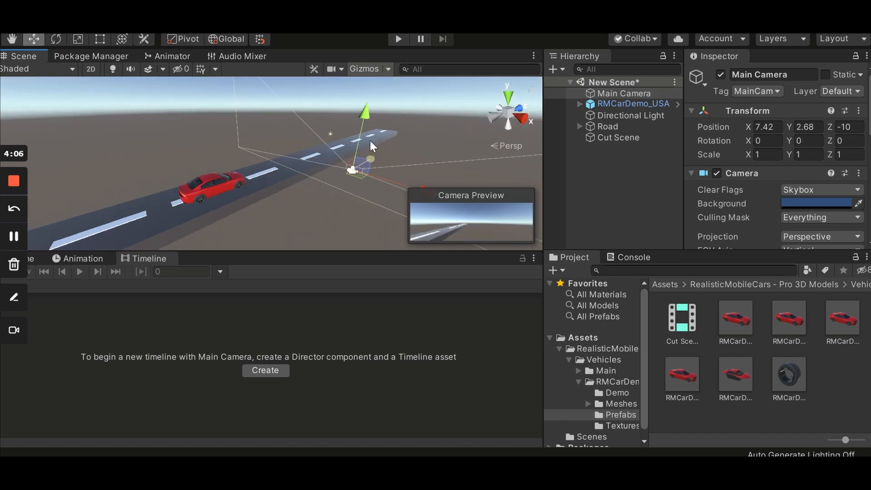
pyautogui.moveTo(368, 161); pyautogui.dragTo(373, 89)
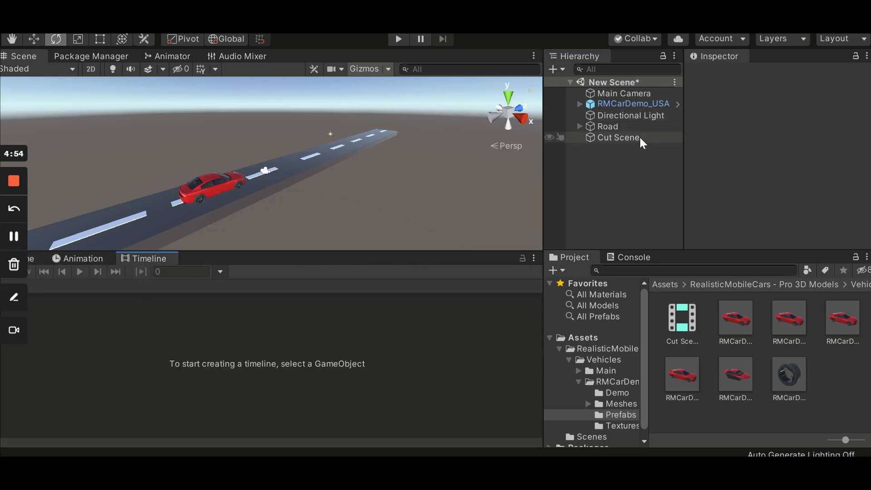
# Select Cut Scene to show its timeline and Animator track in the Timeline window
pyautogui.click(617, 137)
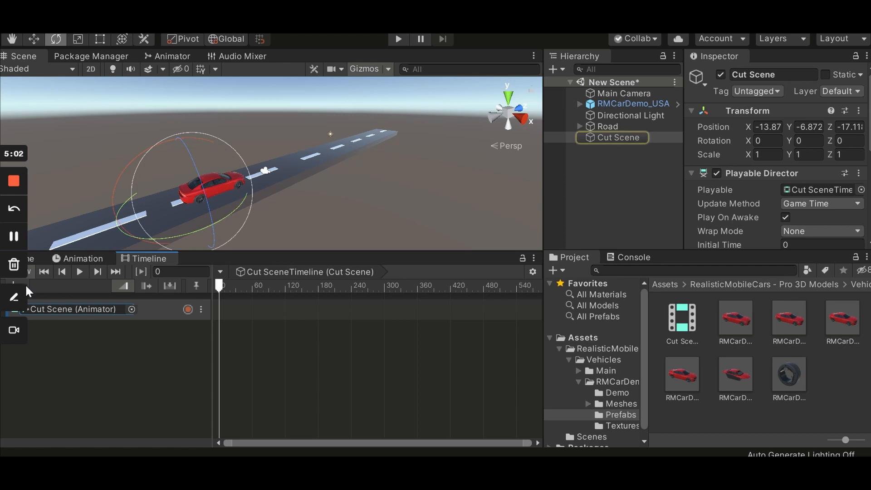
pyautogui.click(14, 297)
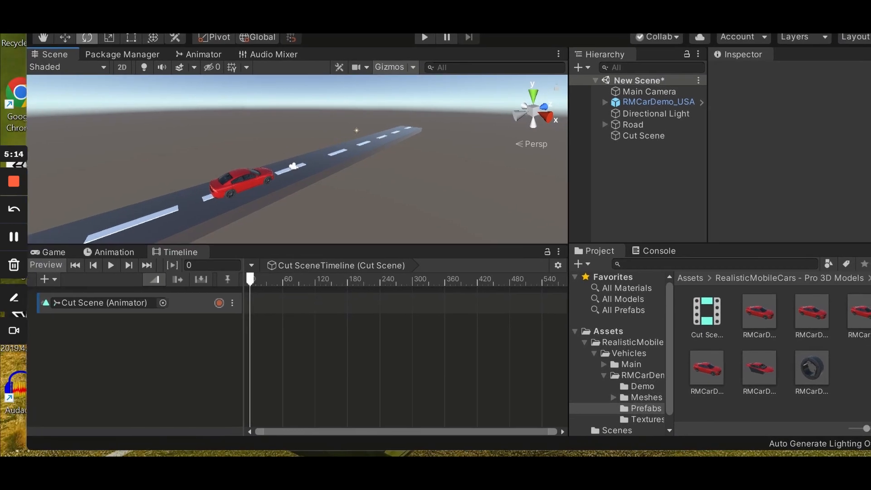
# Add an Animation Track below the Cut Scene Animator track
pyautogui.click(45, 286)
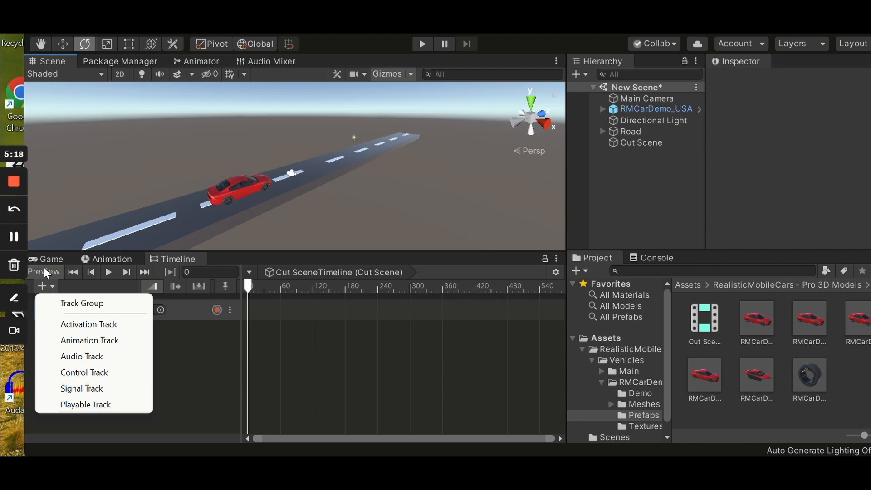
pyautogui.moveTo(82, 303)
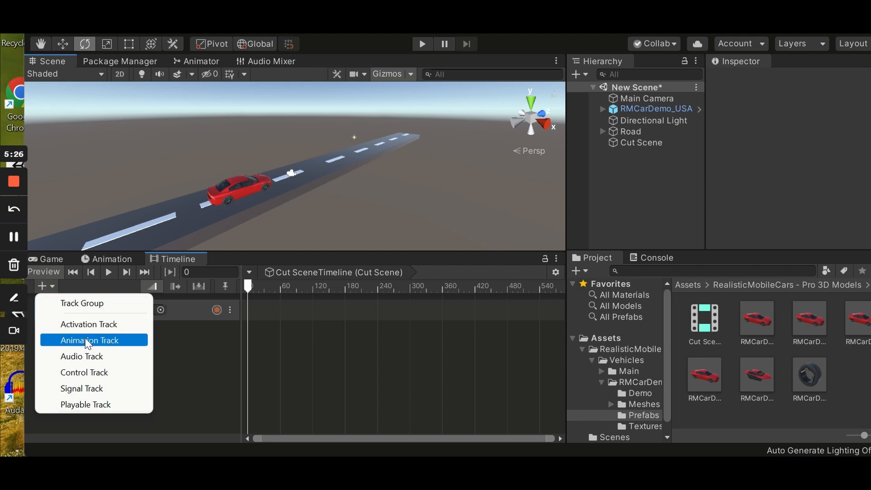
pyautogui.click(89, 340)
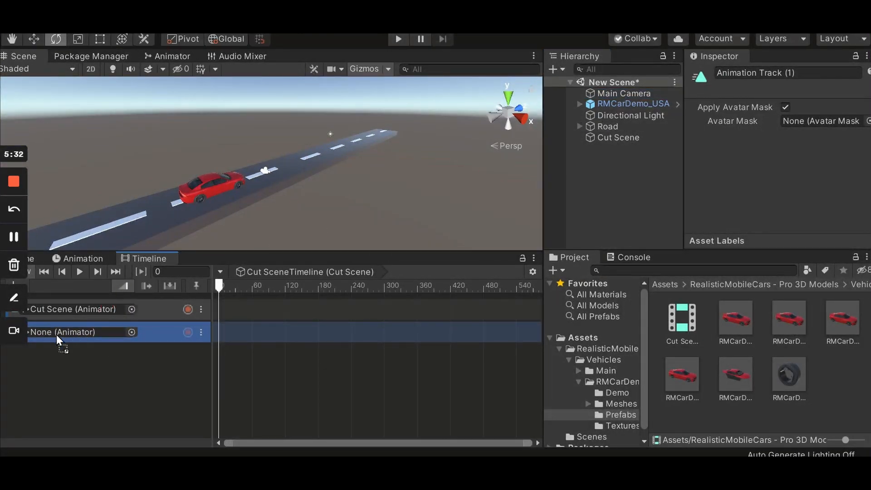
# Bind the new track to Main Camera, creating an Animator for it, and start recording
pyautogui.click(61, 338)
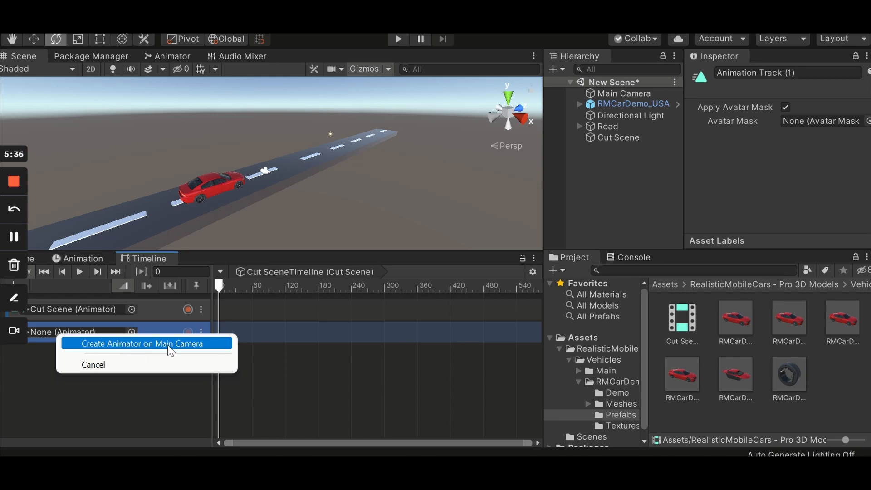
pyautogui.click(143, 343)
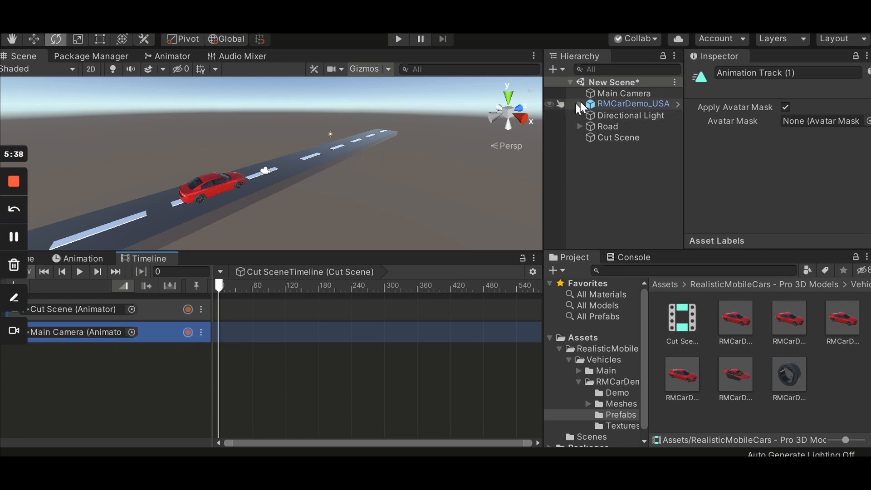
pyautogui.click(187, 332)
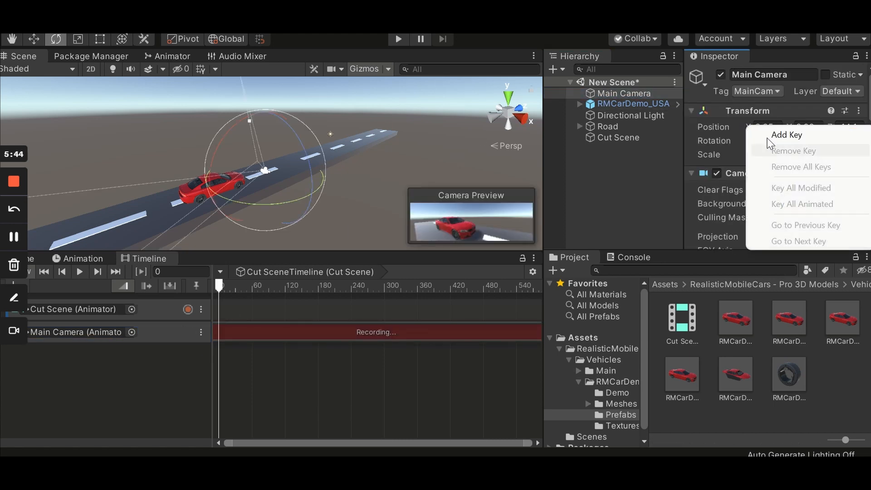
# Key the Main Camera transform at frame 0, then at frame 30 with the camera closer to the car
pyautogui.click(787, 134)
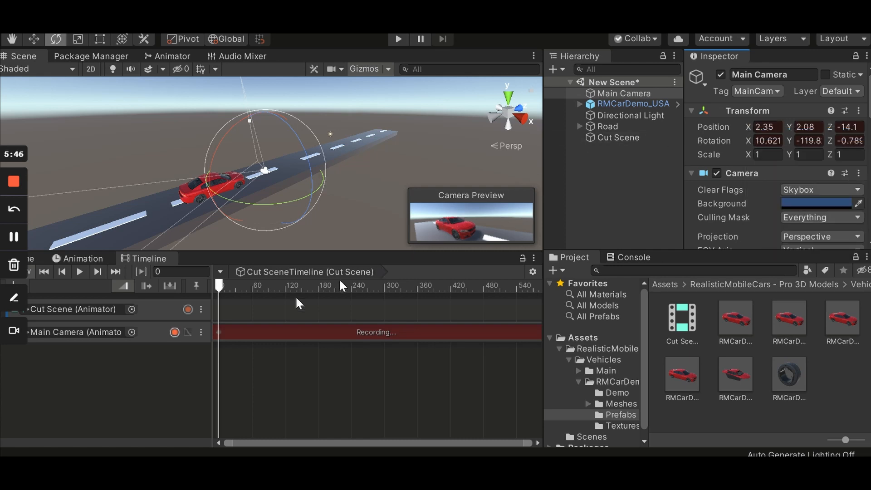
pyautogui.click(181, 271)
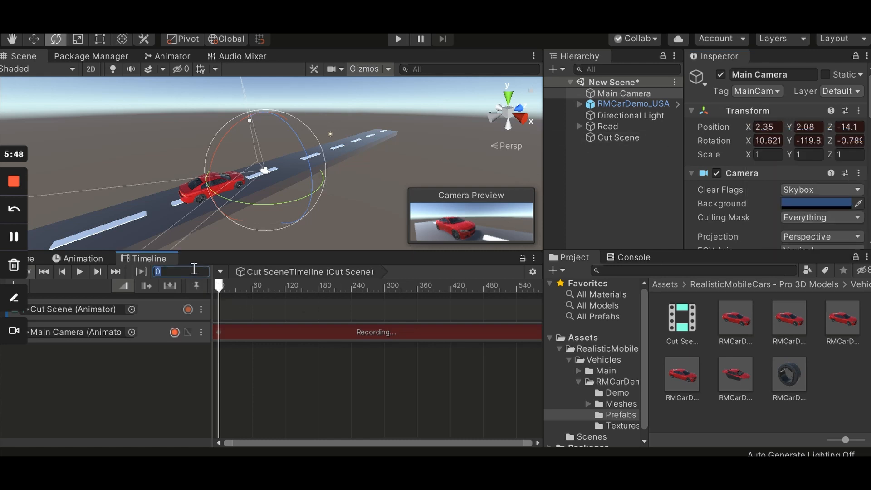
pyautogui.write('30')
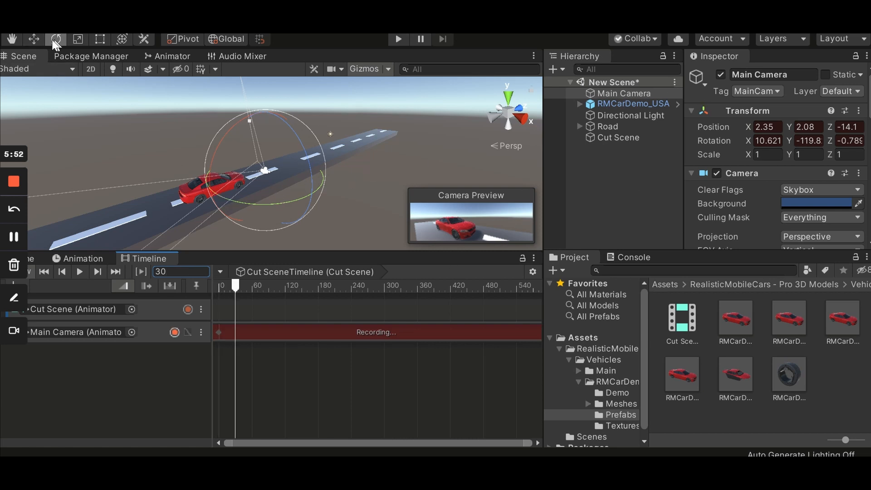
pyautogui.click(33, 39)
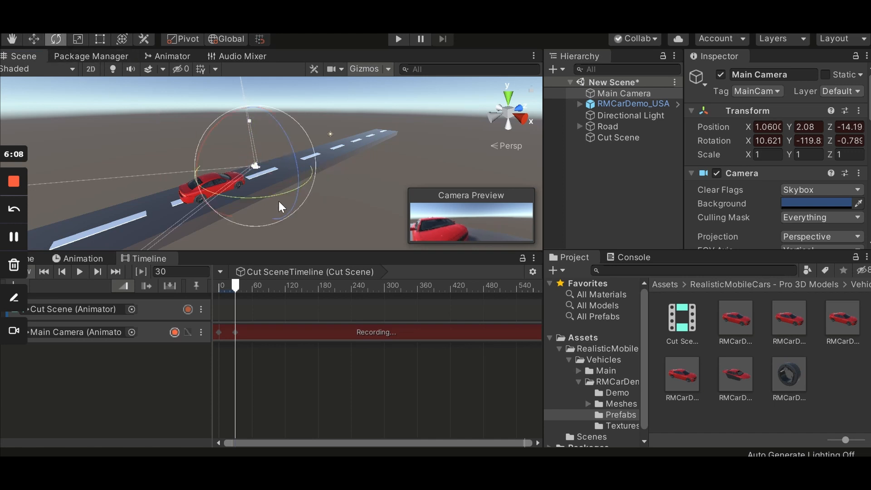
pyautogui.moveTo(233, 203)
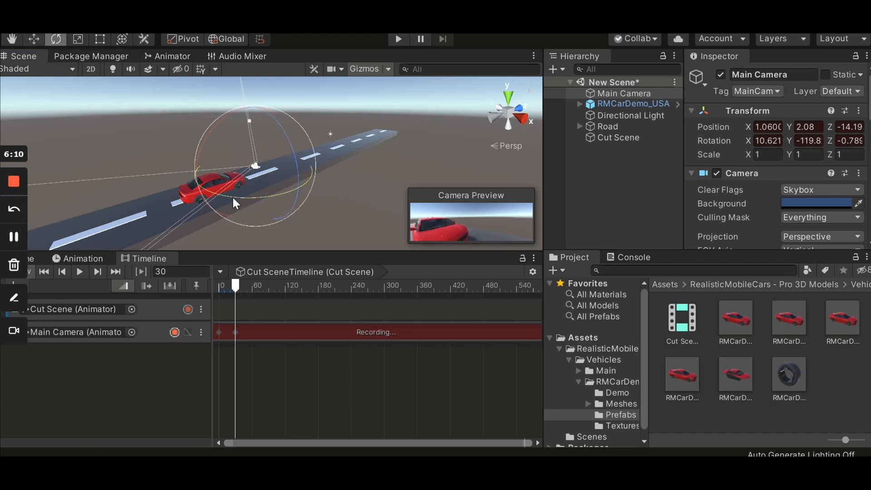
pyautogui.click(79, 272)
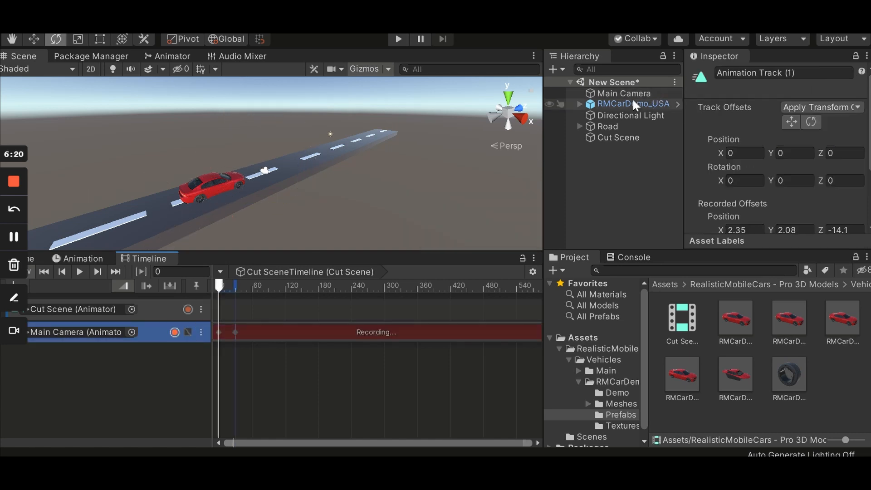
# Select the Main Camera and add a key on its Rotation transform
pyautogui.click(624, 93)
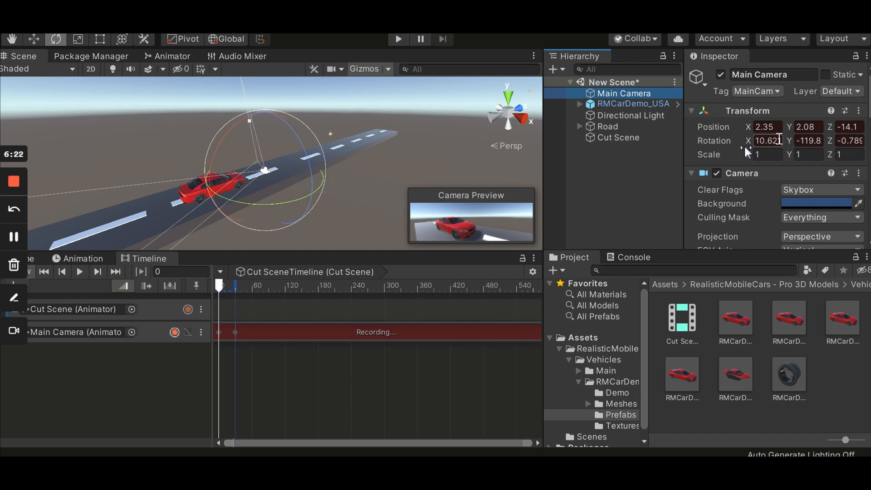
pyautogui.rightClick(756, 140)
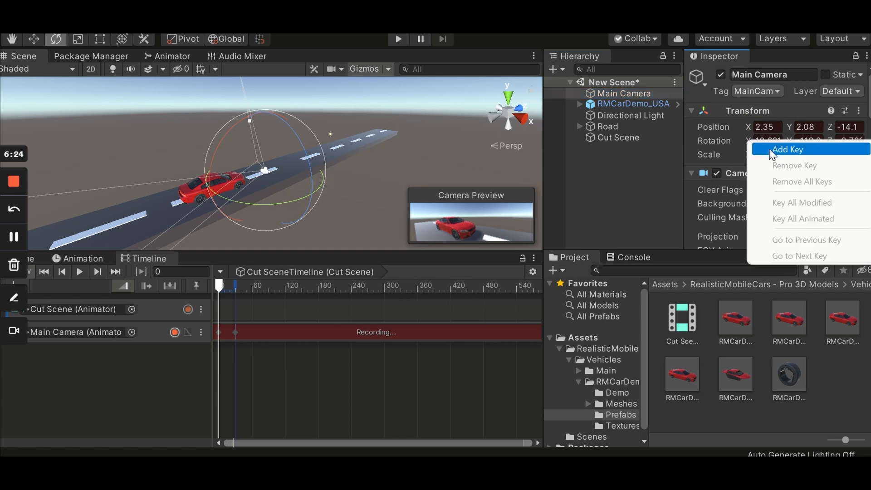
pyautogui.click(787, 149)
pyautogui.write('30')
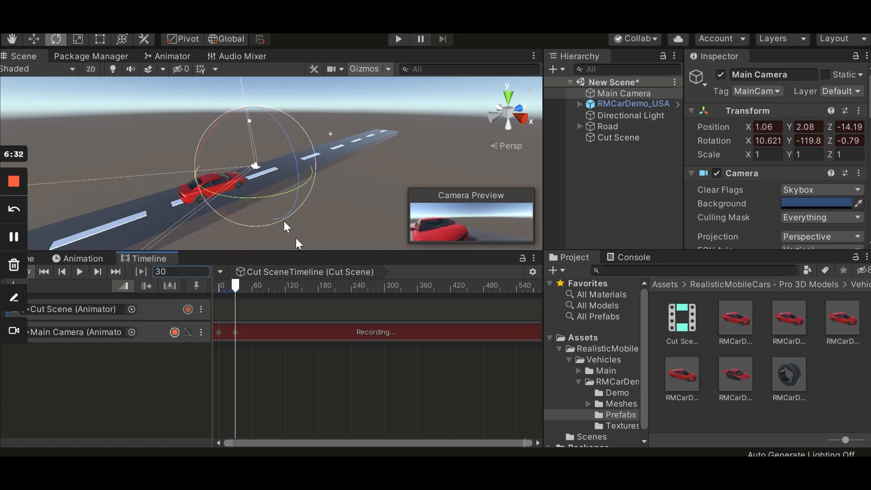
# Rotate the Main Camera at frame 30 so it tilts down toward the red car
pyautogui.moveTo(283, 228); pyautogui.dragTo(258, 192)
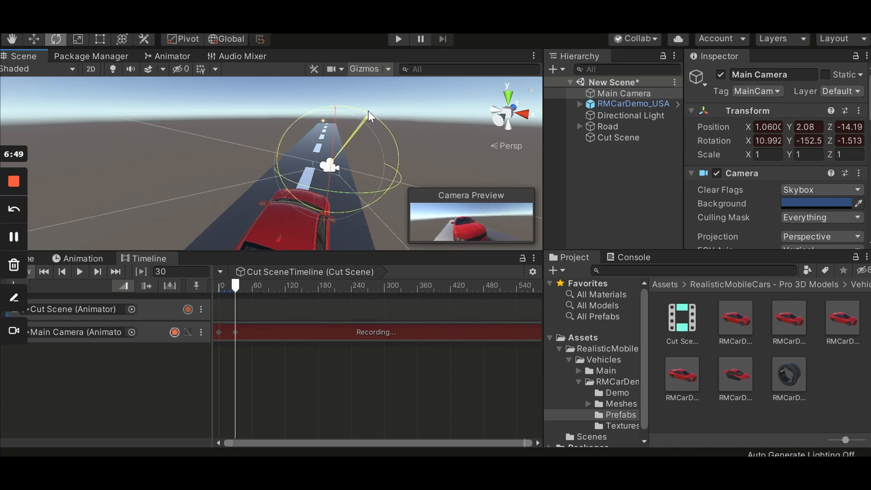
pyautogui.moveTo(372, 114); pyautogui.dragTo(324, 172)
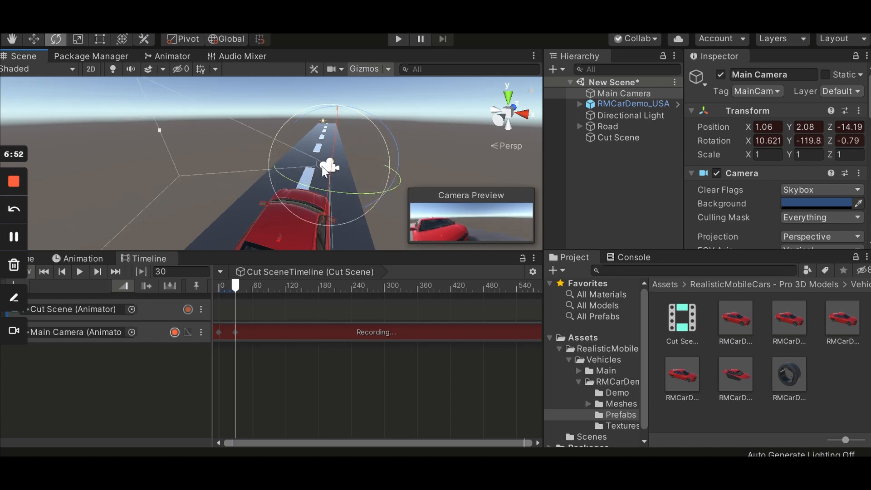
pyautogui.moveTo(325, 175); pyautogui.dragTo(336, 147)
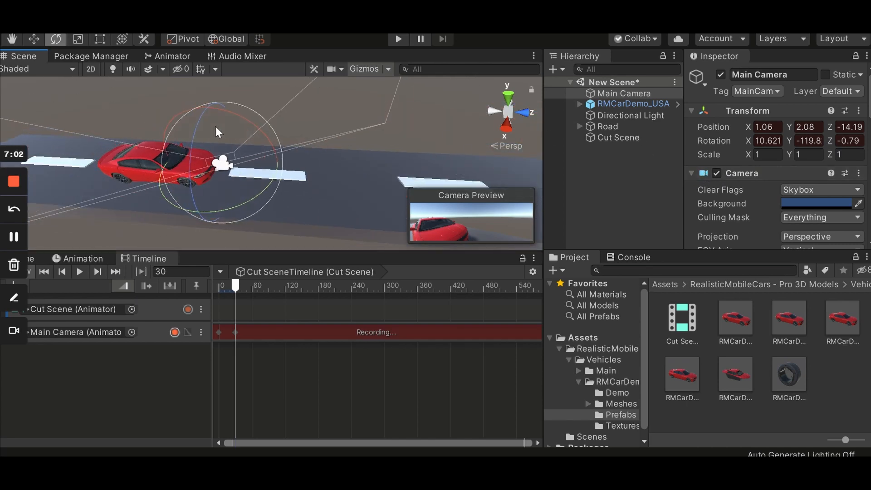
pyautogui.moveTo(217, 132); pyautogui.dragTo(194, 206)
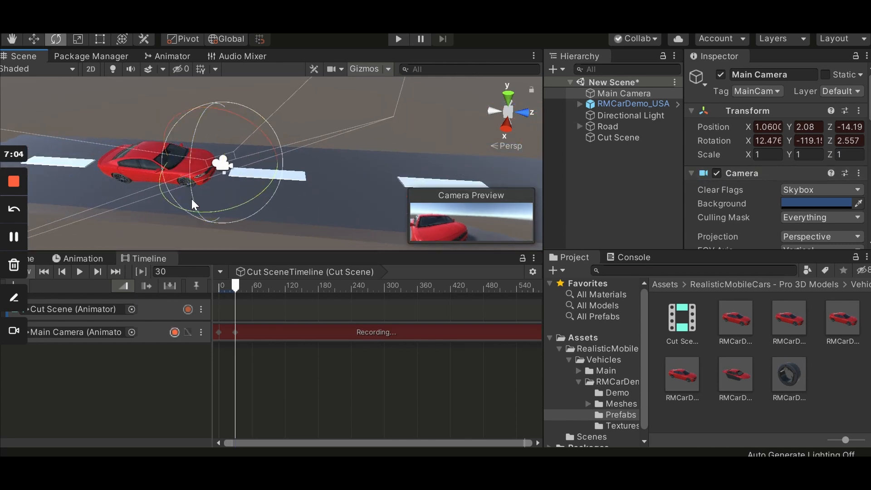
pyautogui.moveTo(194, 204); pyautogui.dragTo(267, 205)
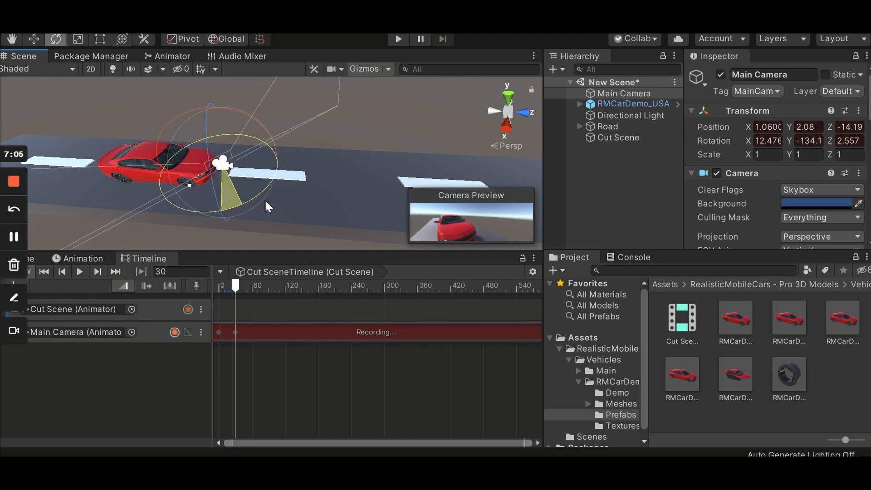
pyautogui.moveTo(222, 161); pyautogui.dragTo(198, 160)
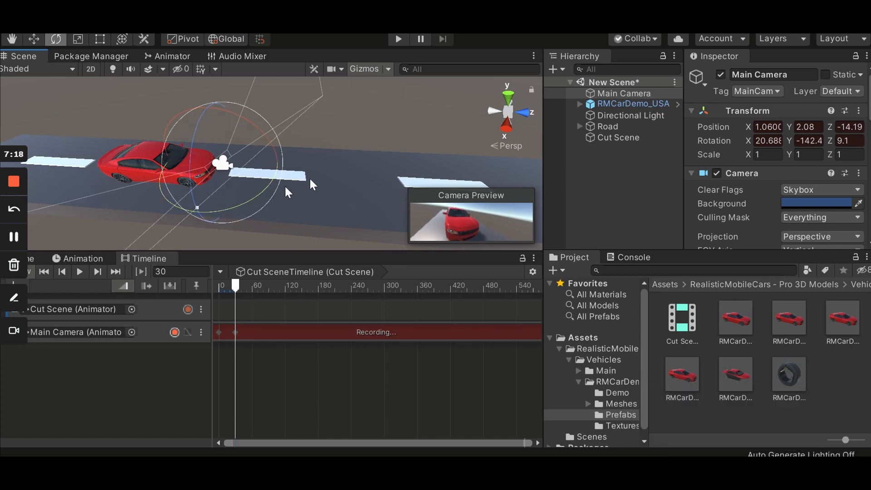
pyautogui.moveTo(289, 192); pyautogui.dragTo(217, 222)
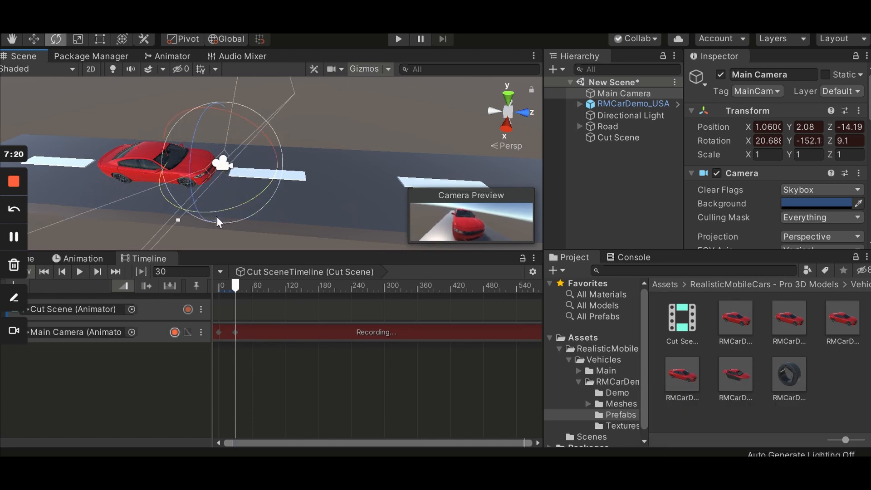
pyautogui.click(178, 271)
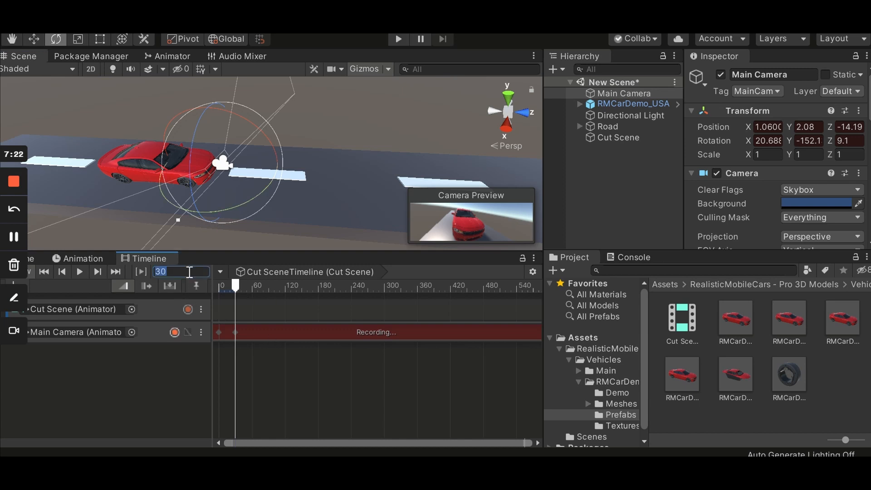
# Key the Main Camera at frames 60 and 90, moved further along the road
pyautogui.write('60')
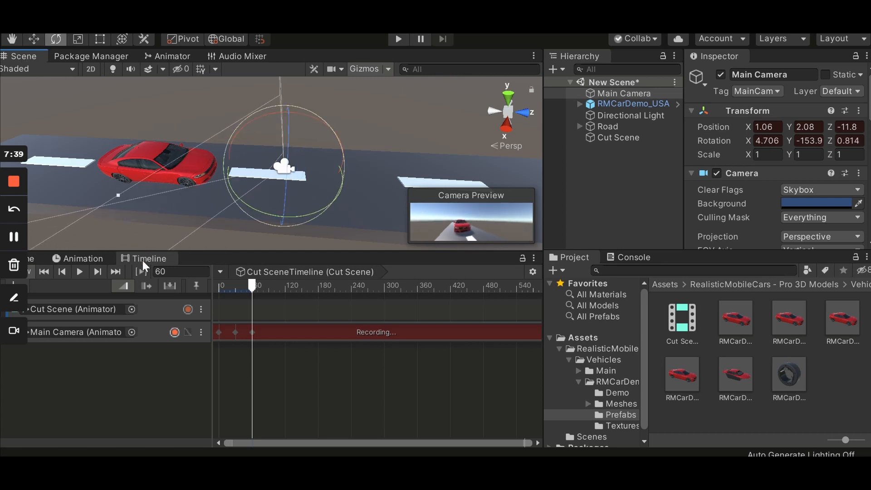
pyautogui.click(181, 272)
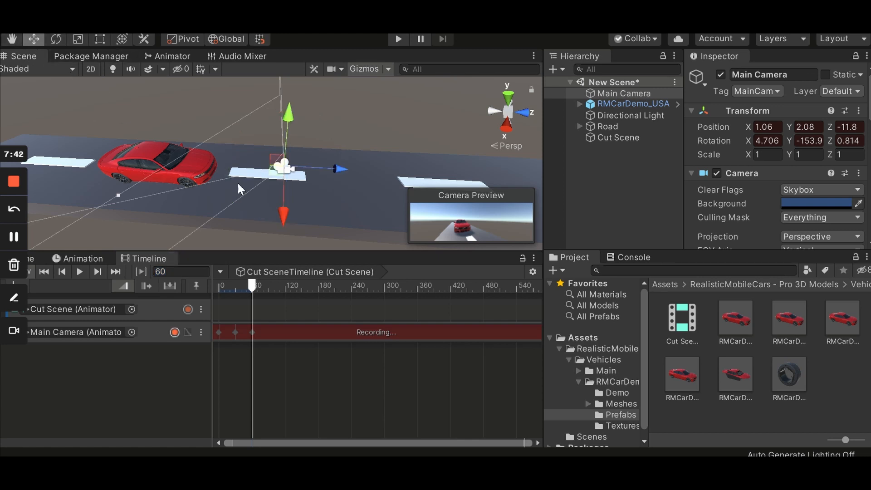
pyautogui.click(180, 272)
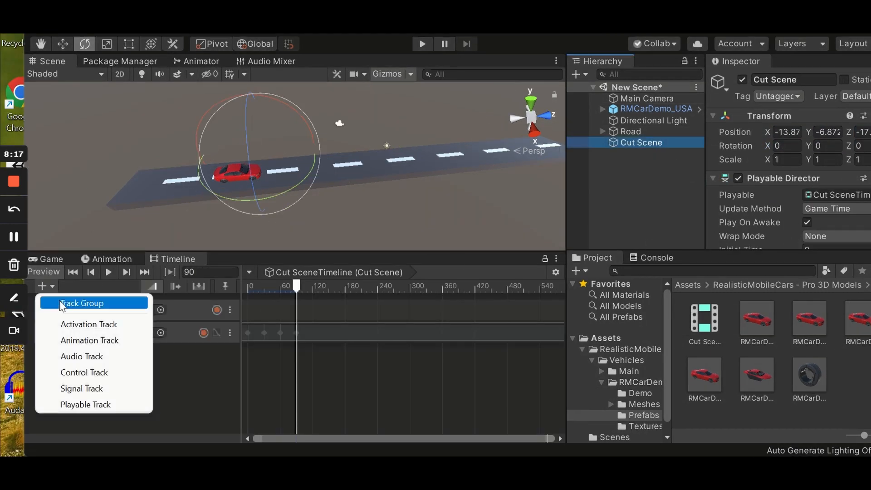
pyautogui.moveTo(89, 340)
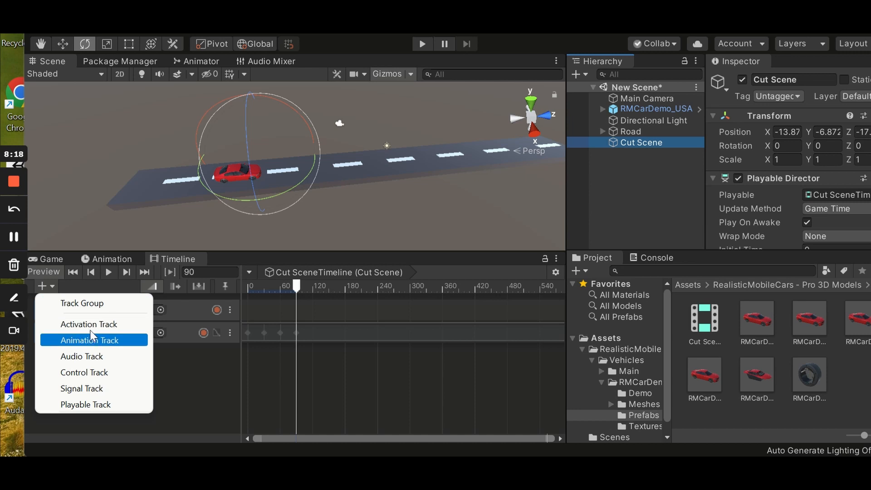
# Add an Animation Track bound to RMCarDemo_USA, start recording it, and select the car
pyautogui.click(90, 340)
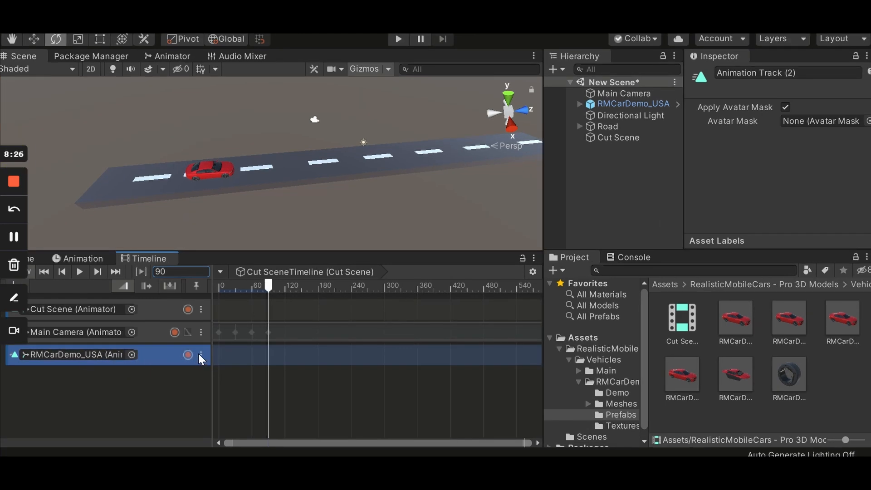
pyautogui.click(188, 354)
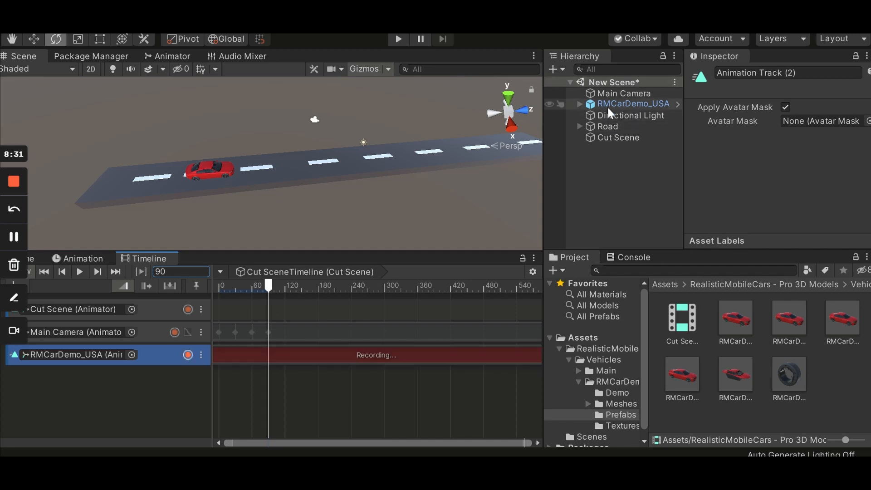
pyautogui.click(632, 104)
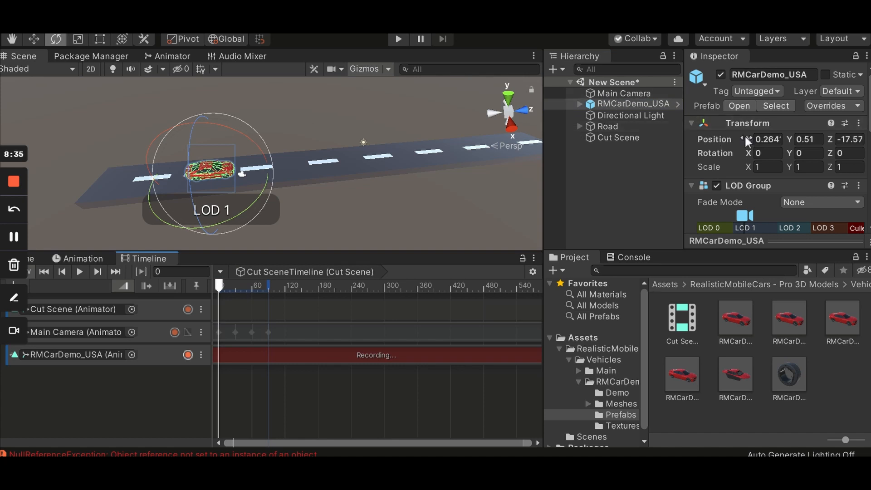
# Key the RMCarDemo_USA position at frames 0, 60 and 90 along the road
pyautogui.rightClick(761, 140)
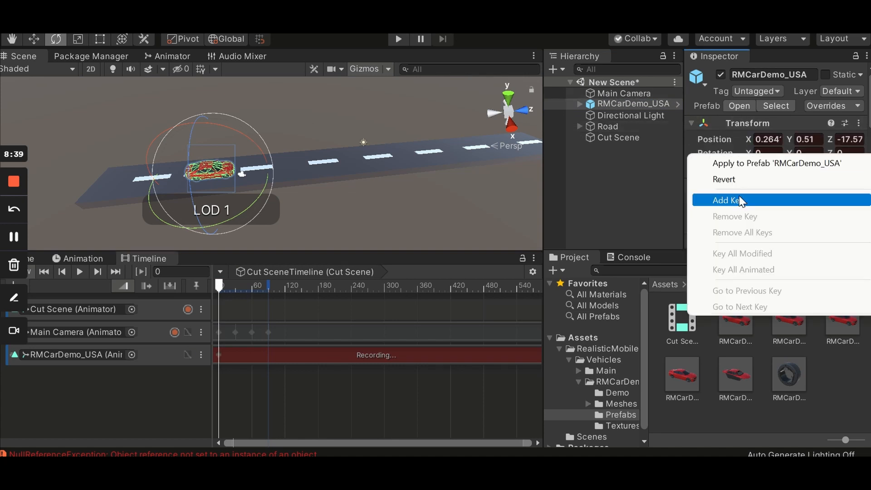
pyautogui.click(728, 200)
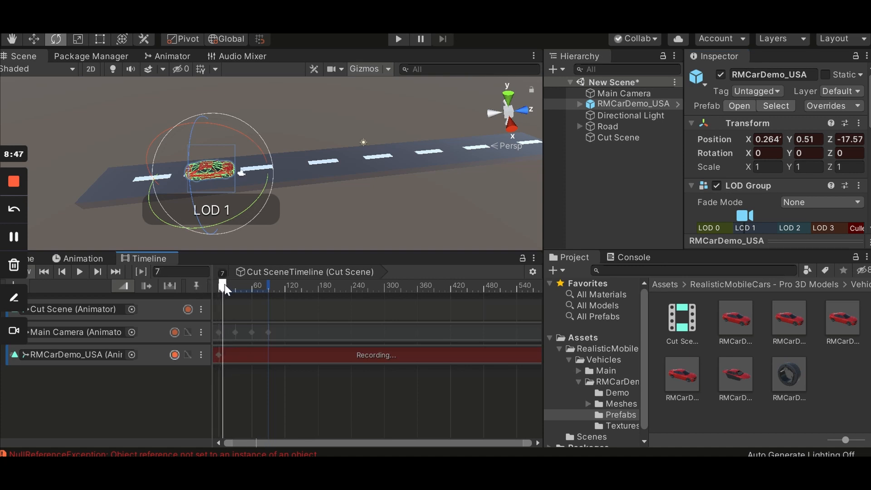
pyautogui.moveTo(222, 285); pyautogui.dragTo(249, 285)
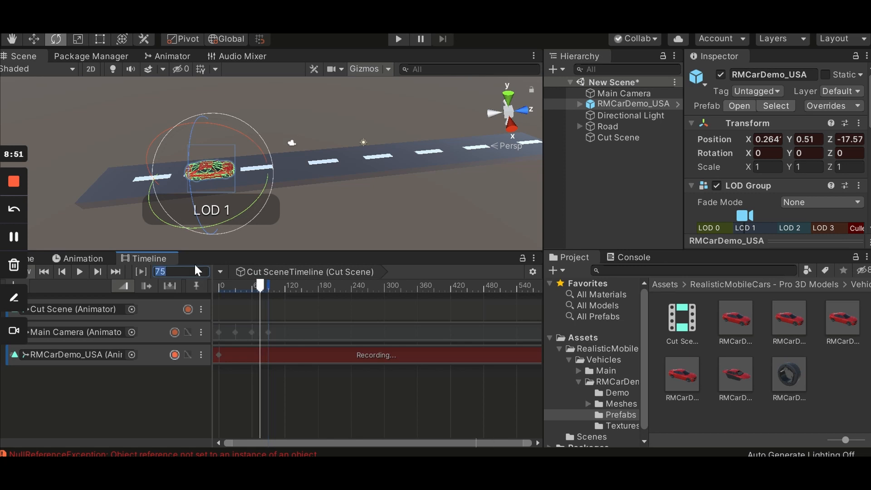
pyautogui.write('90')
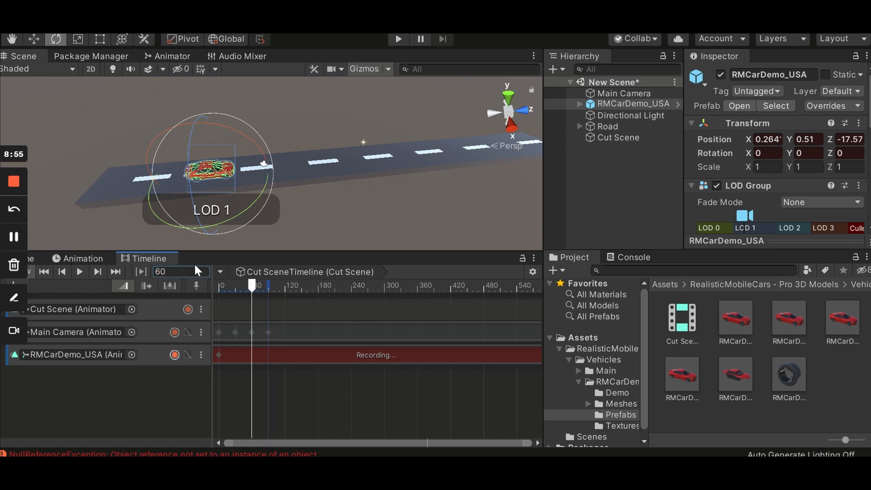
pyautogui.rightClick(748, 123)
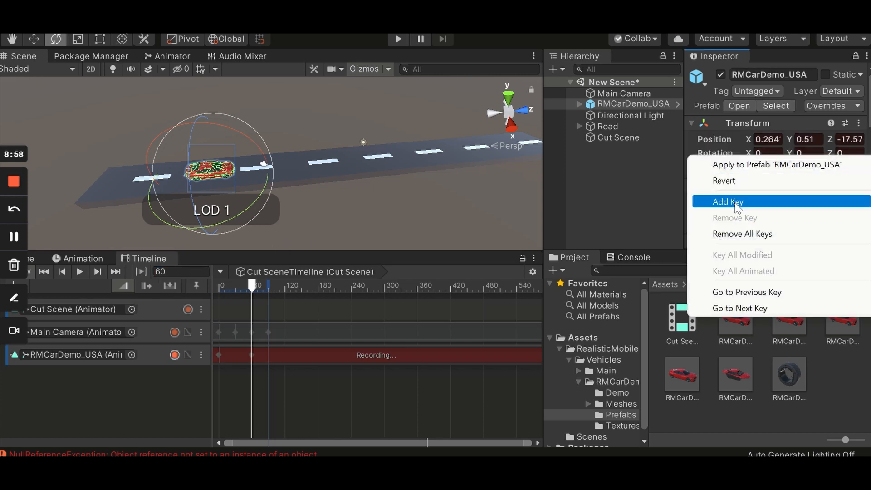
pyautogui.click(728, 201)
pyautogui.write('90')
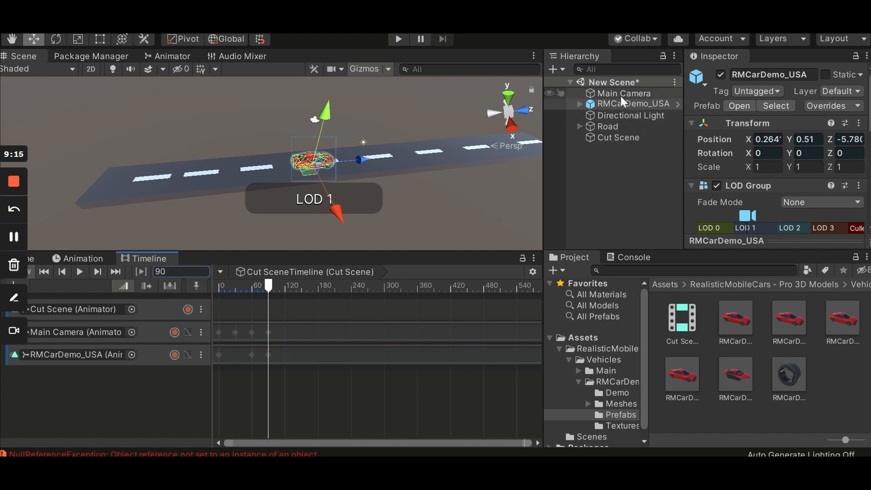
# Re-angle the Main Camera toward the car, key it at frame 120, and stop its recording
pyautogui.click(625, 93)
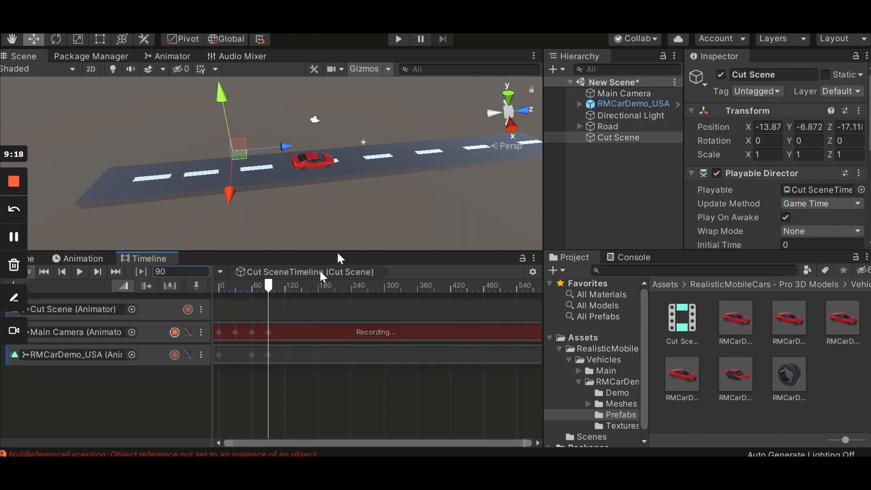
pyautogui.click(625, 92)
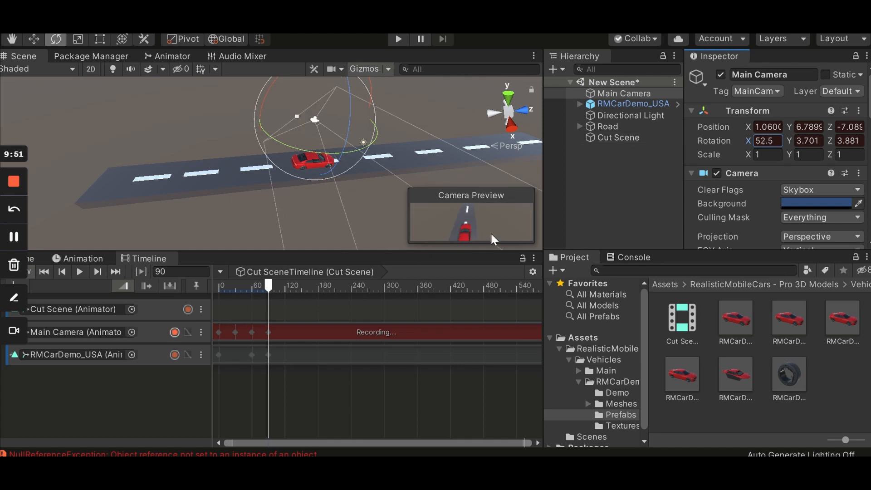
pyautogui.click(618, 137)
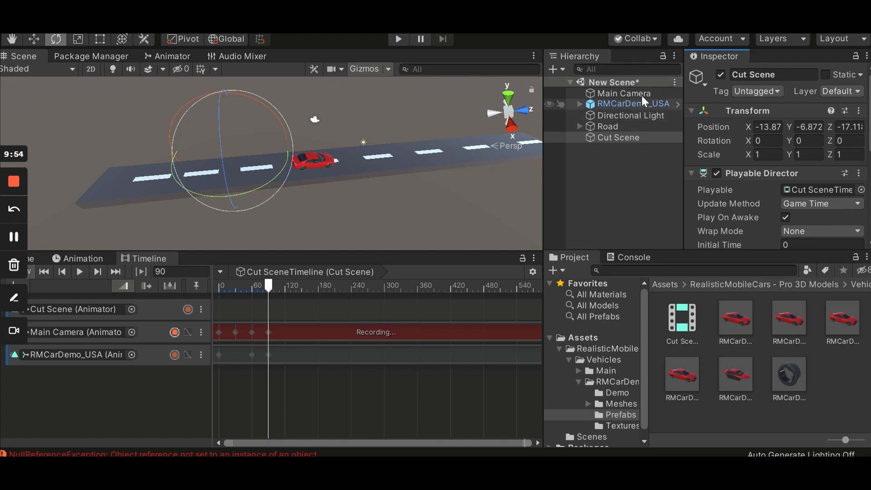
pyautogui.click(625, 92)
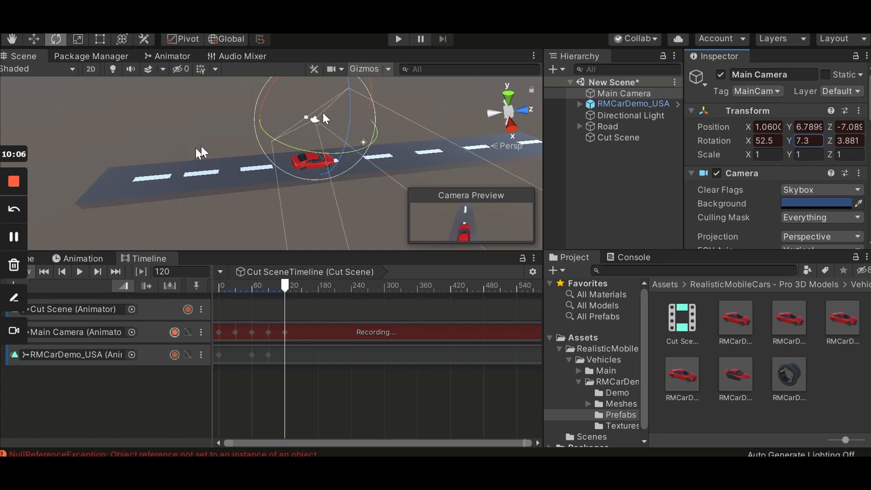
pyautogui.click(765, 141)
pyautogui.write('35.3')
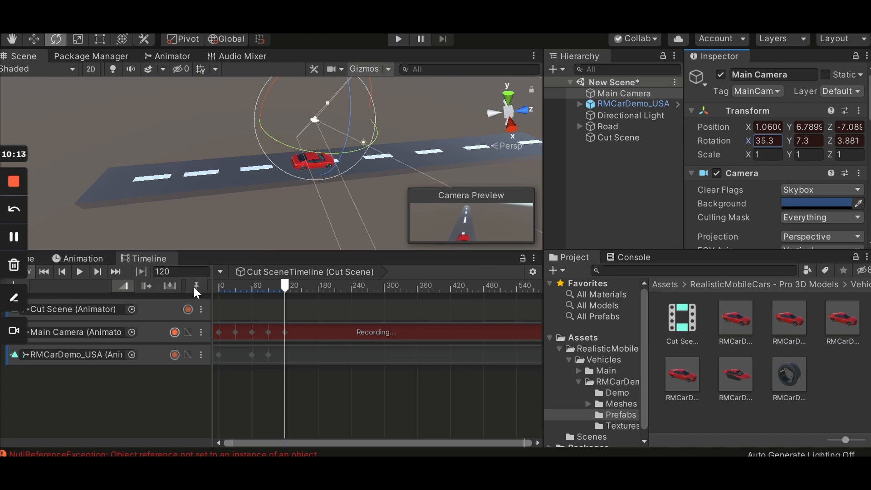
pyautogui.click(189, 331)
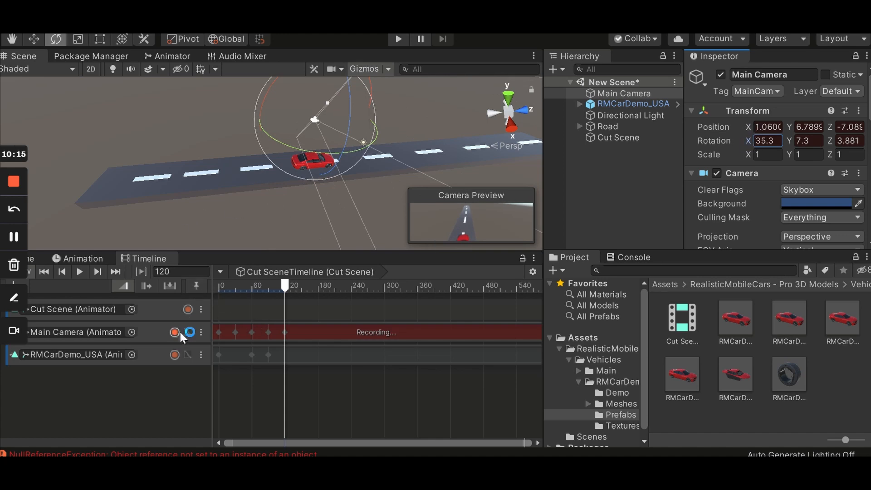
pyautogui.click(174, 355)
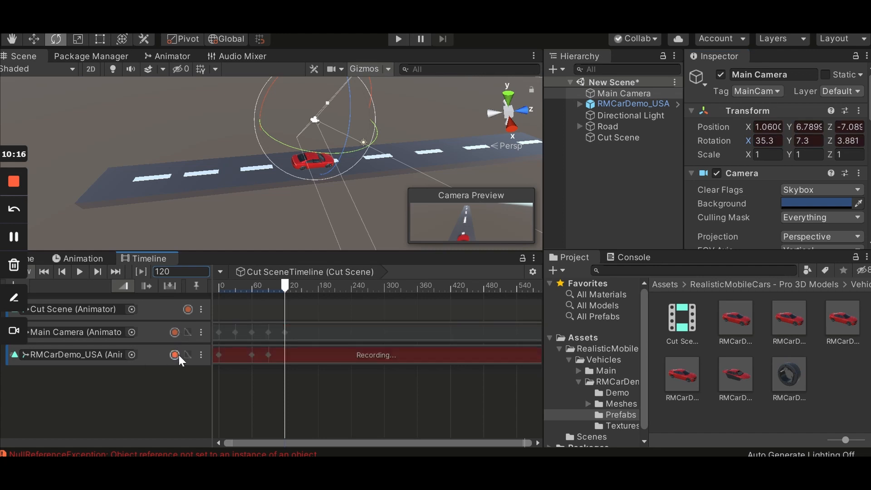
# Move the car to about Z 18 at frame 120 and stop recording its track
pyautogui.click(632, 103)
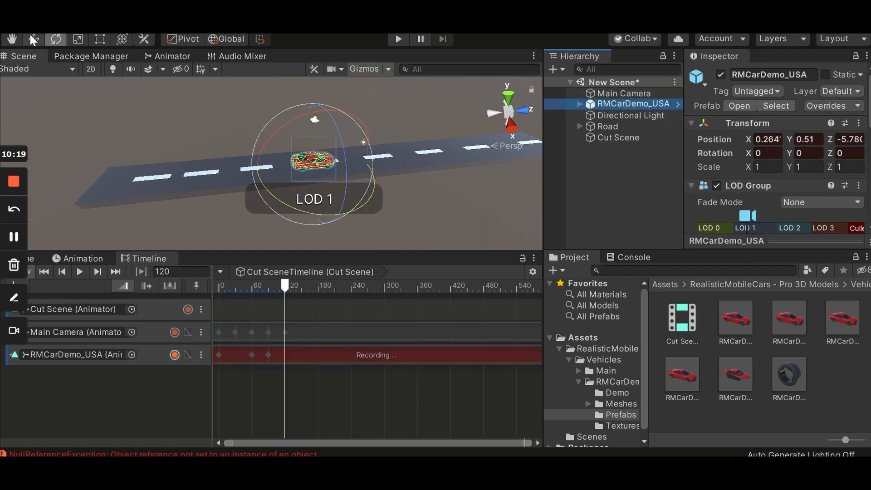
pyautogui.moveTo(314, 161); pyautogui.dragTo(375, 162)
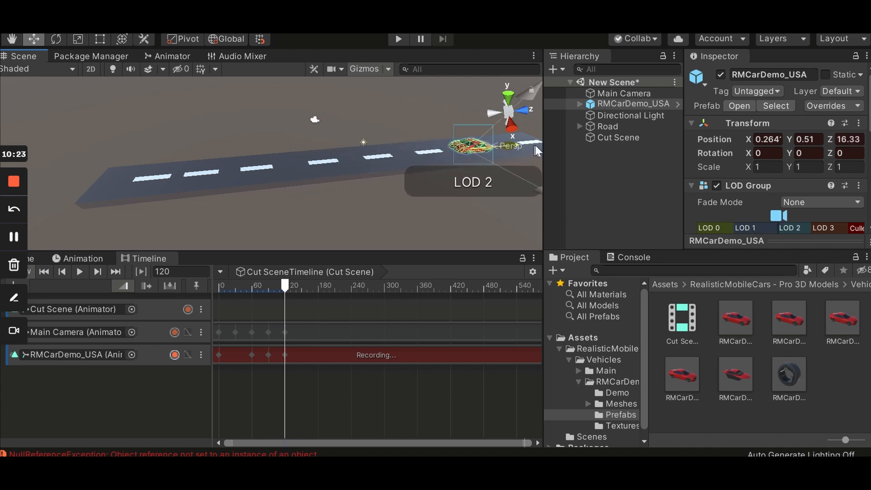
pyautogui.click(174, 354)
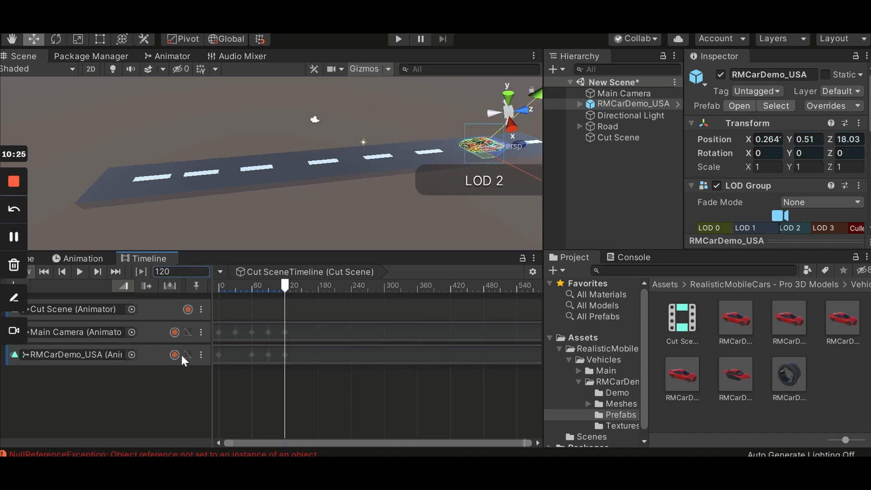
pyautogui.click(634, 257)
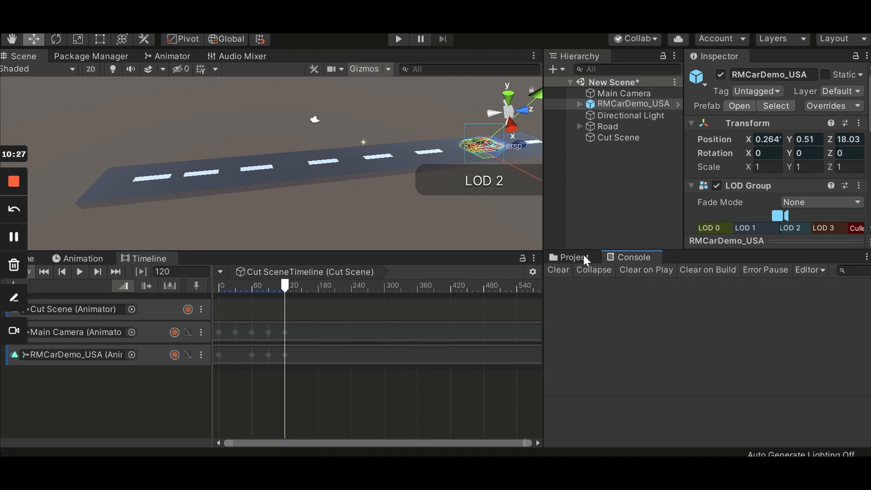
pyautogui.click(572, 257)
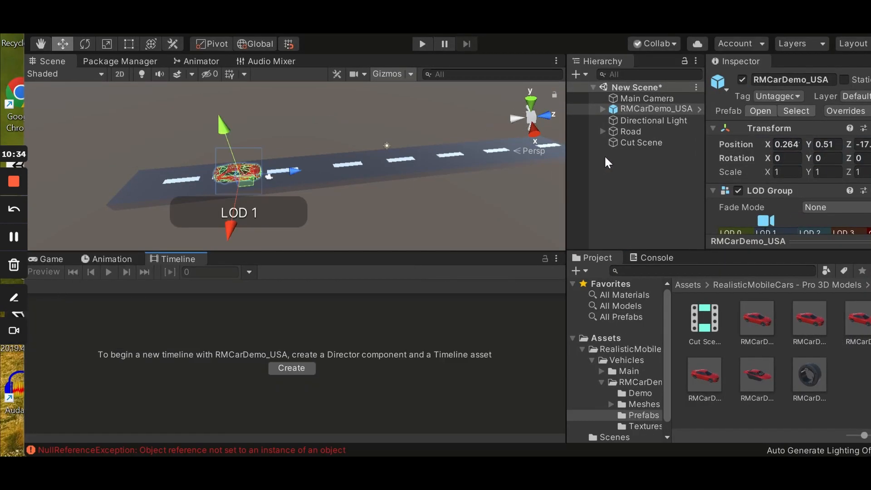
# Add an Audio Track to the Cut Scene timeline, then delete it
pyautogui.click(642, 142)
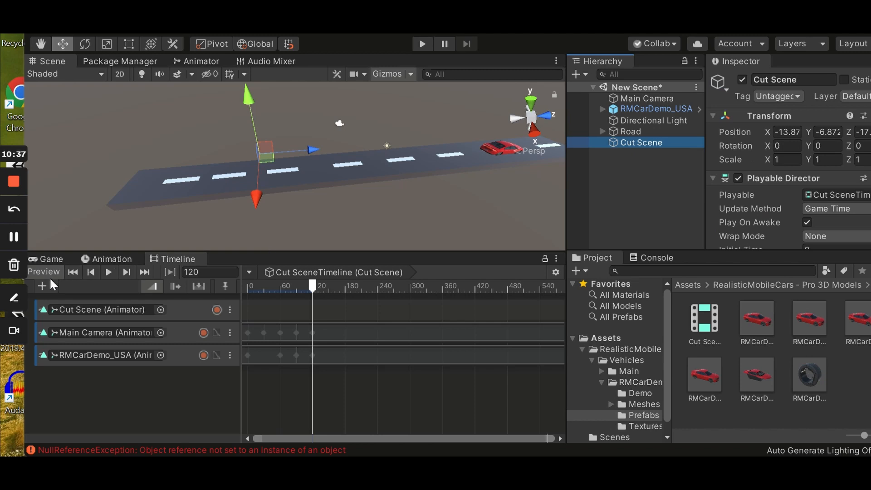
pyautogui.click(42, 285)
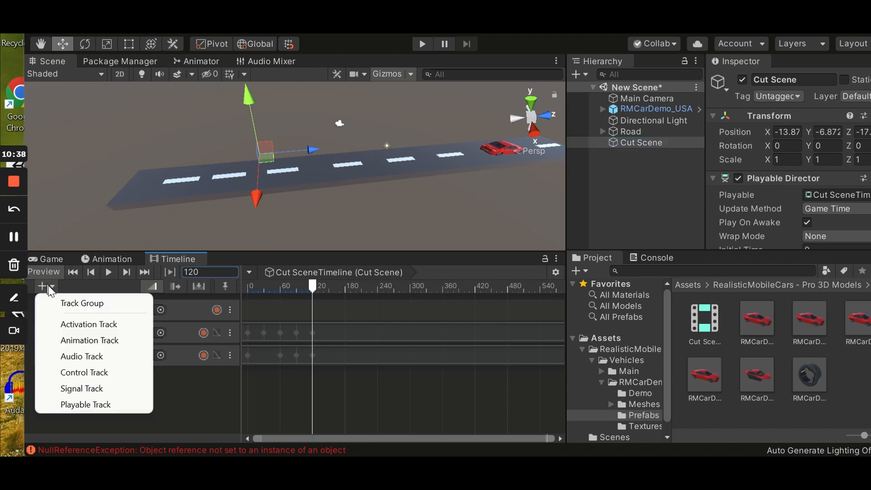
pyautogui.moveTo(89, 340)
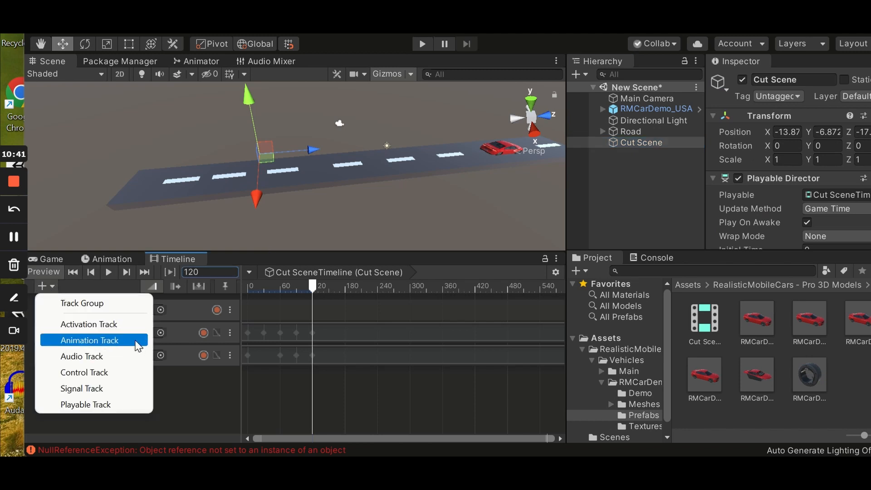
pyautogui.moveTo(82, 356)
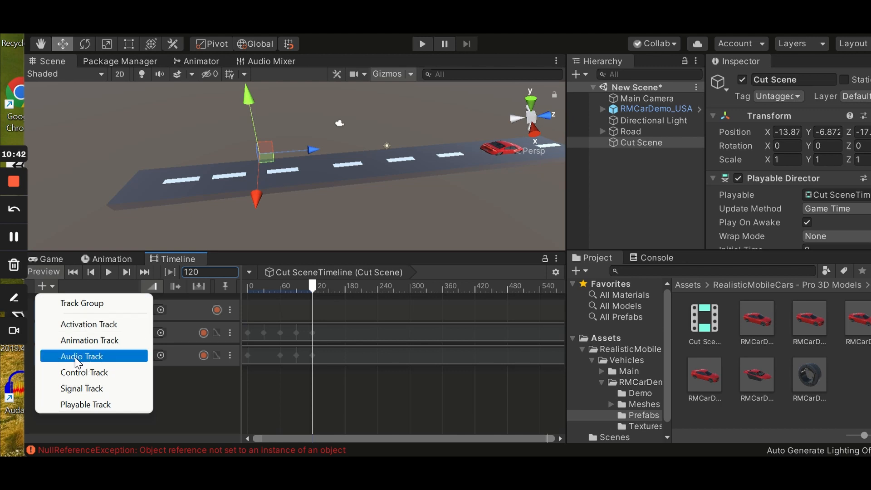
pyautogui.click(81, 356)
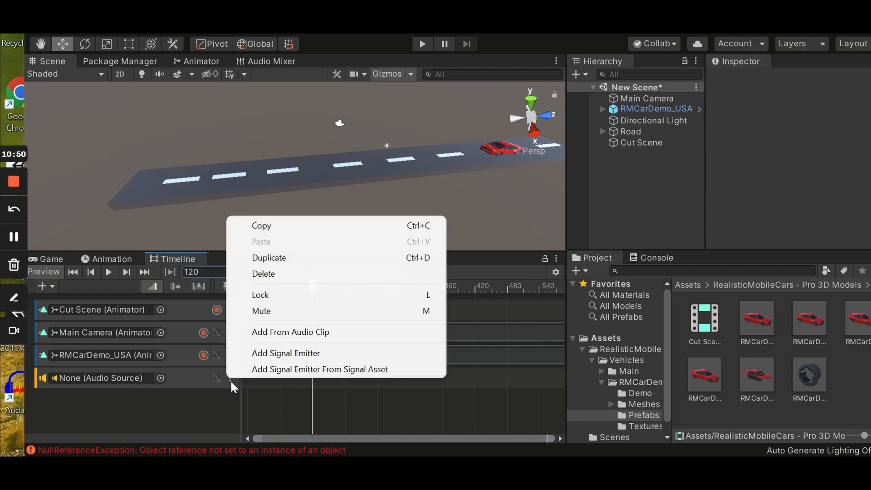
pyautogui.click(263, 273)
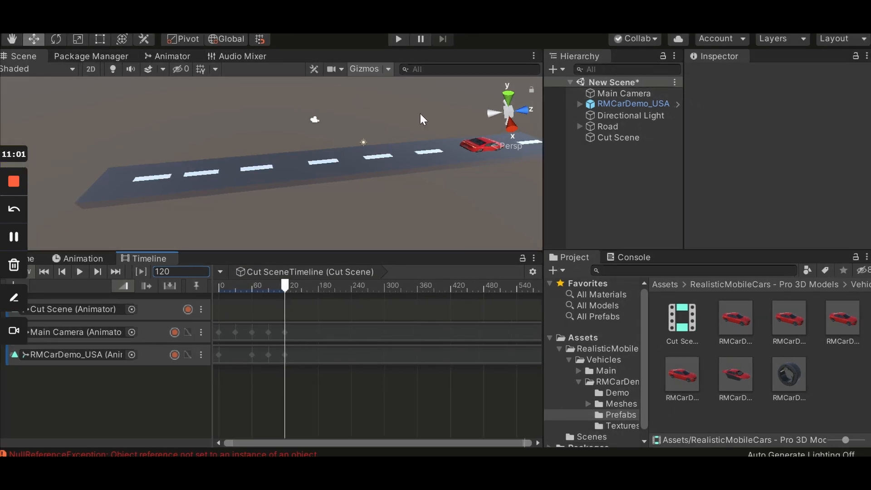
pyautogui.moveTo(140, 138)
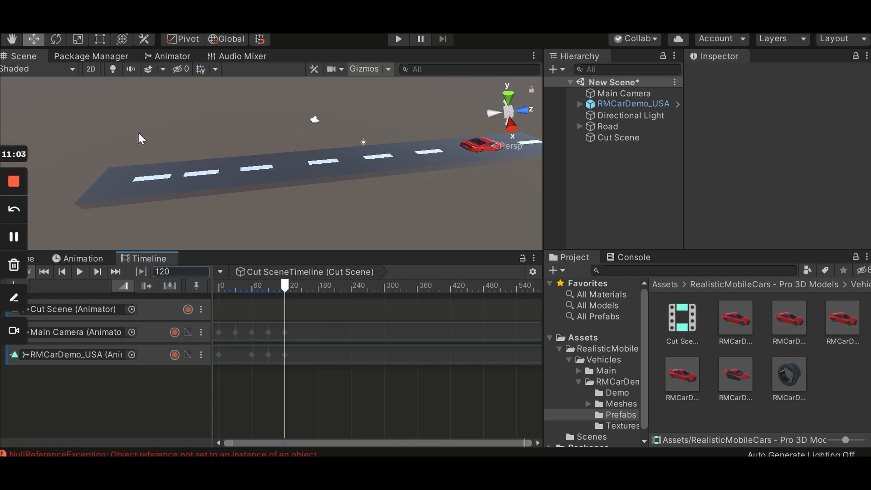